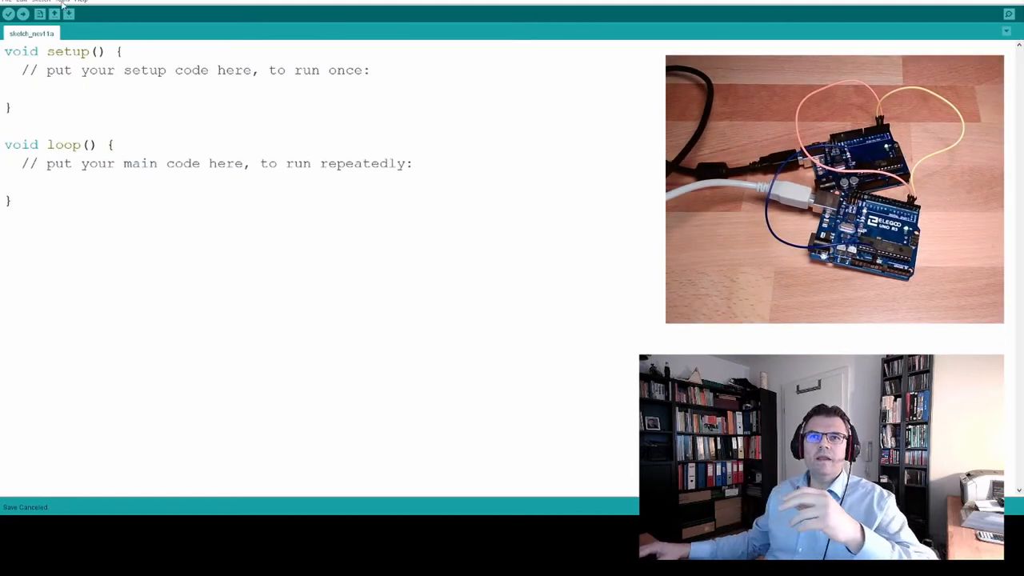
Check the board and port settings, keeping COM8 selected
left_click(42, 2)
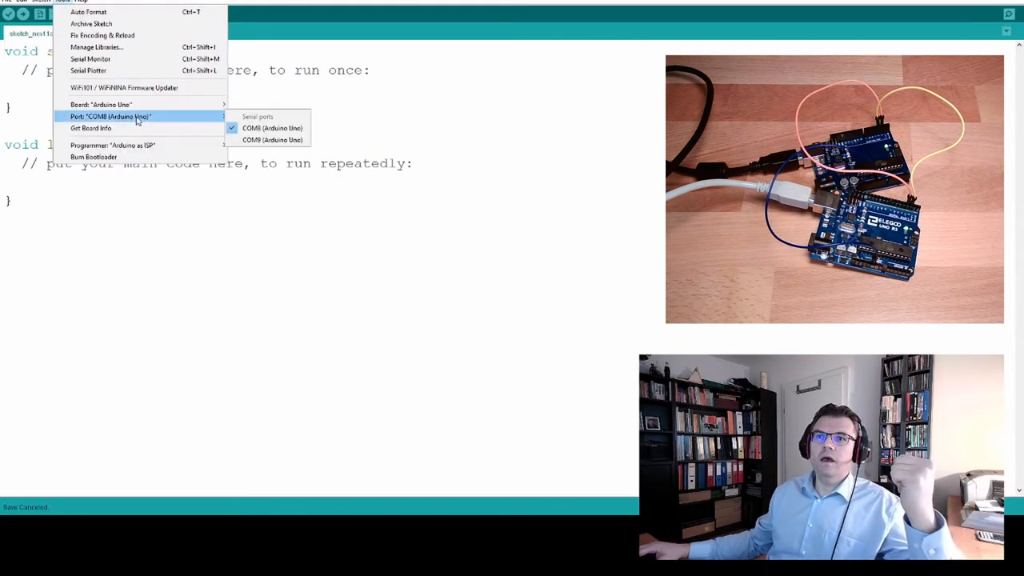
mouse_move(272, 139)
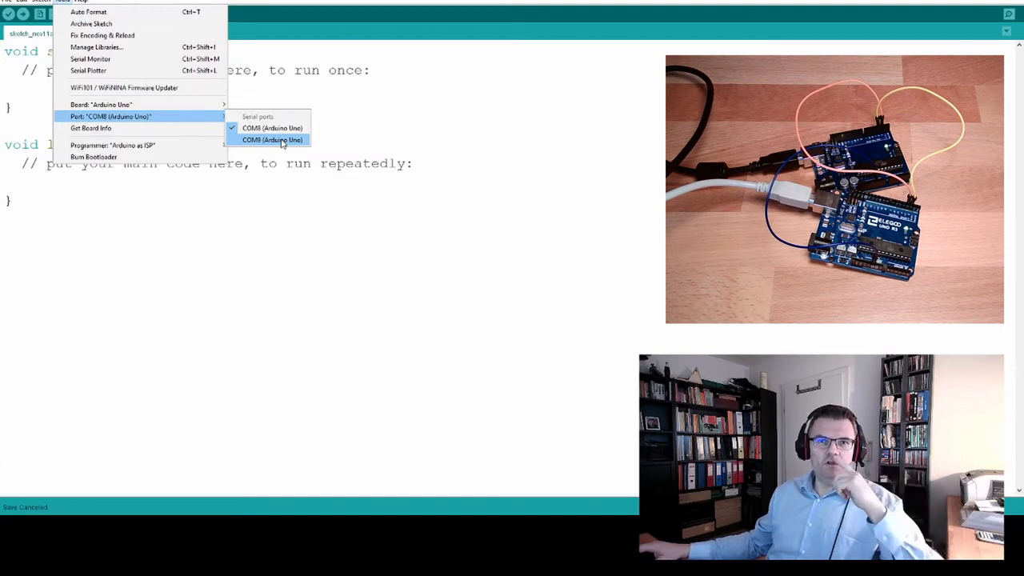
left_click(273, 139)
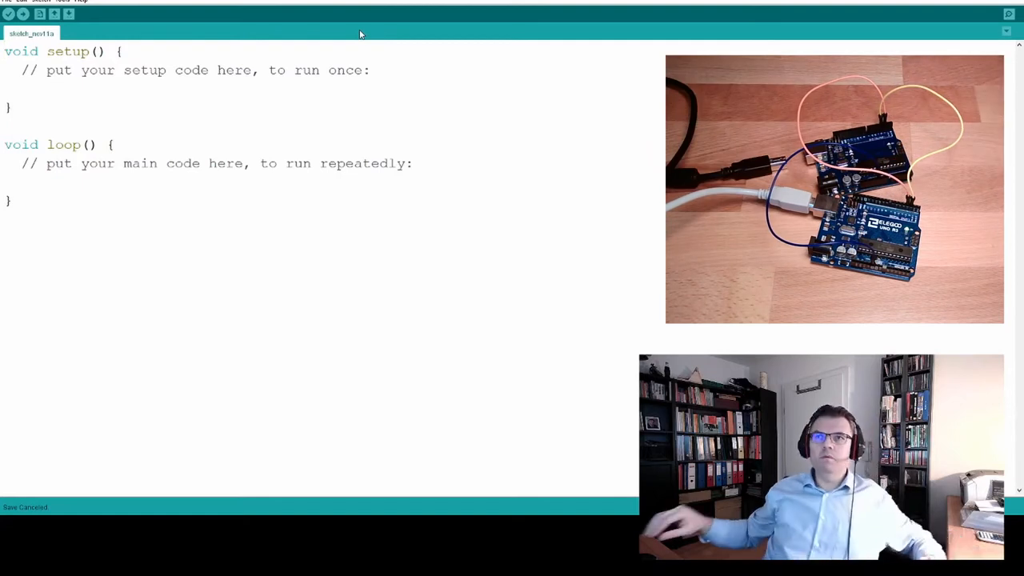
left_click(62, 2)
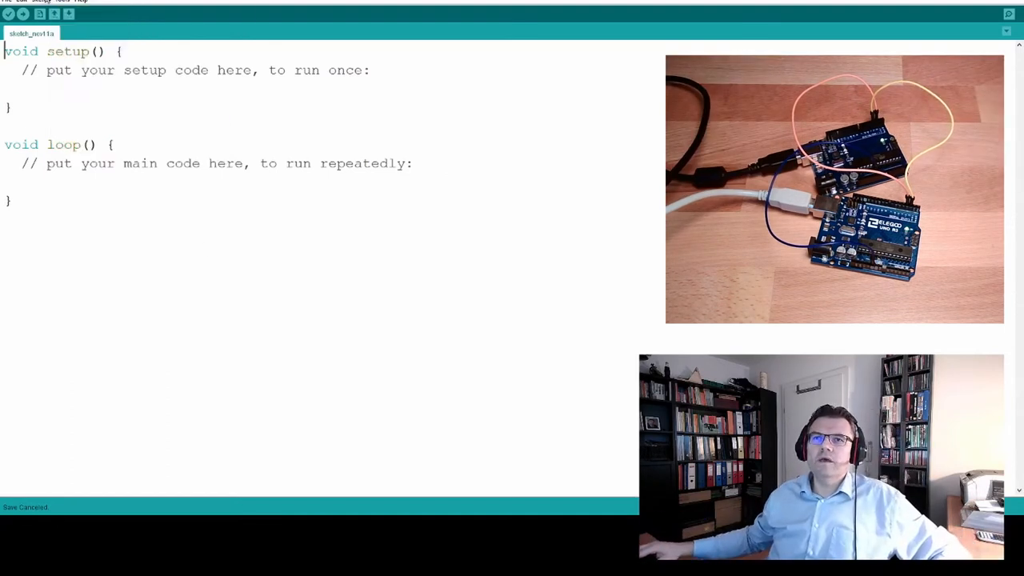
left_click(60, 2)
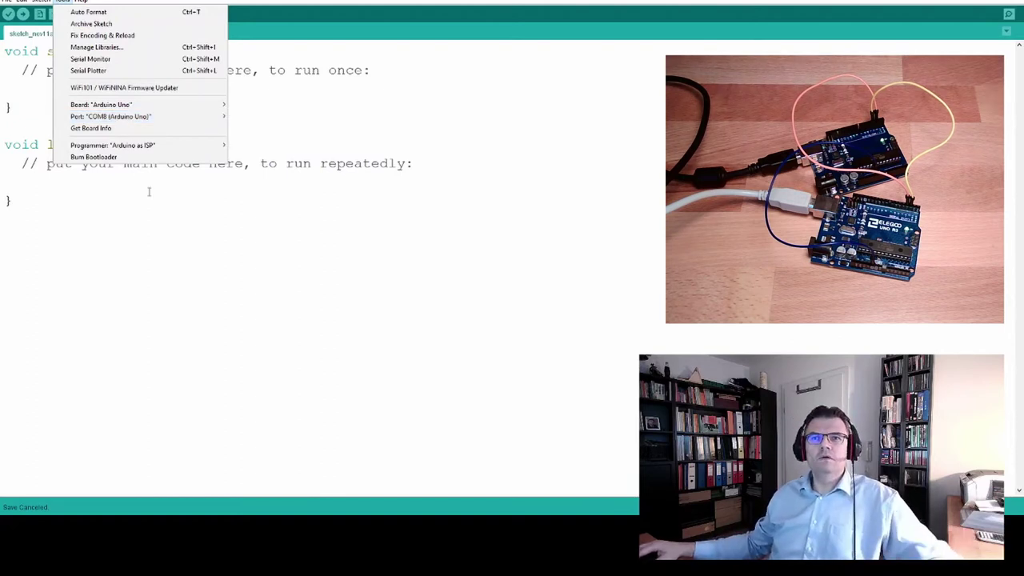
left_click(15, 1)
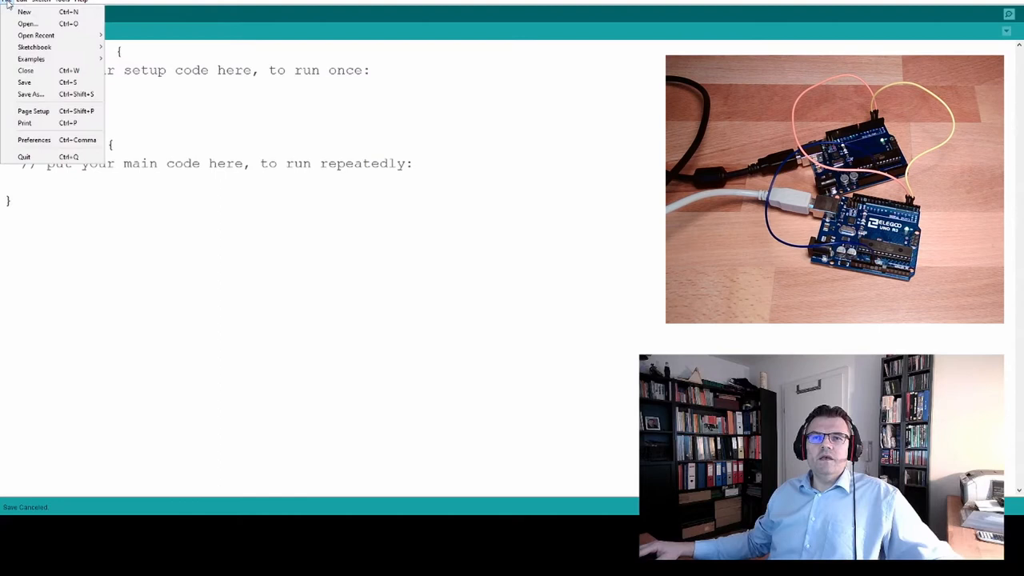
left_click(30, 93)
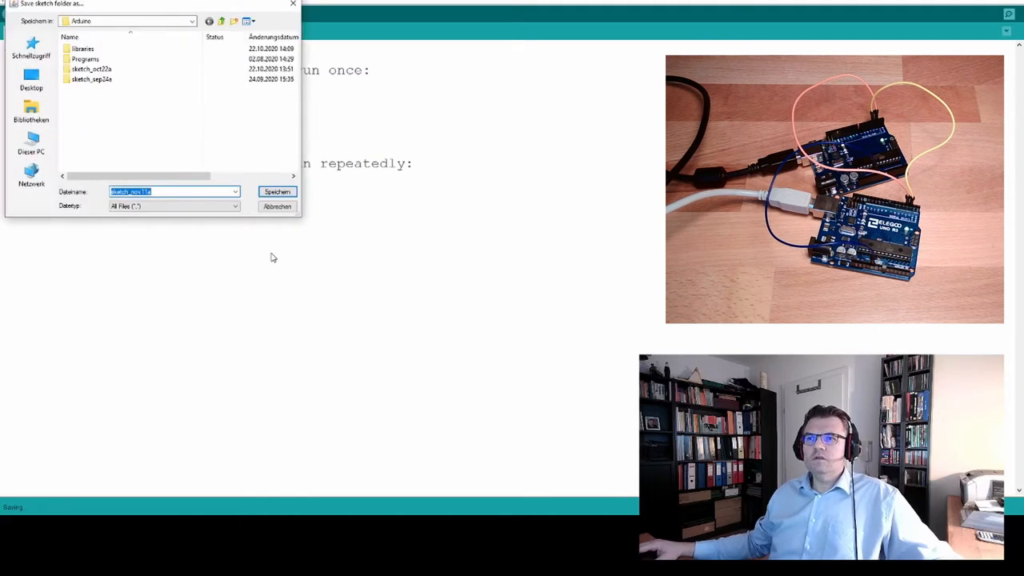
double_click(82, 60)
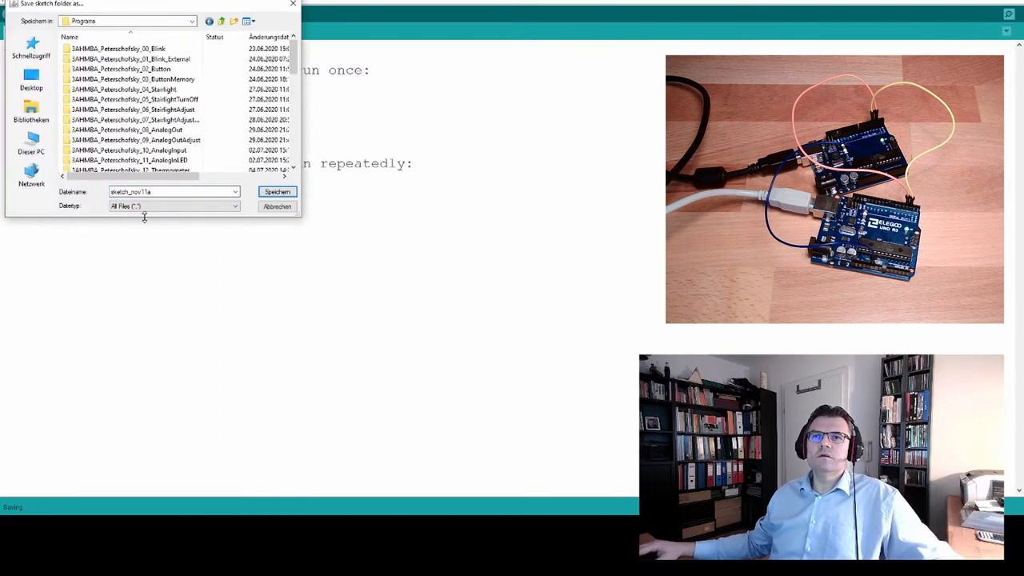
triple_click(168, 191)
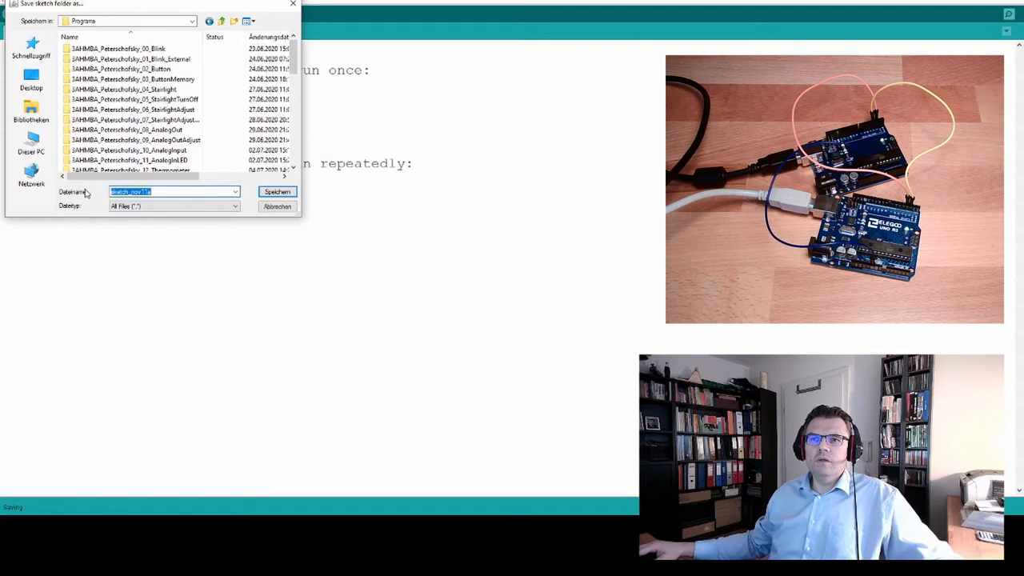
type("3AHMBA_Peterschofsky_00_Bl")
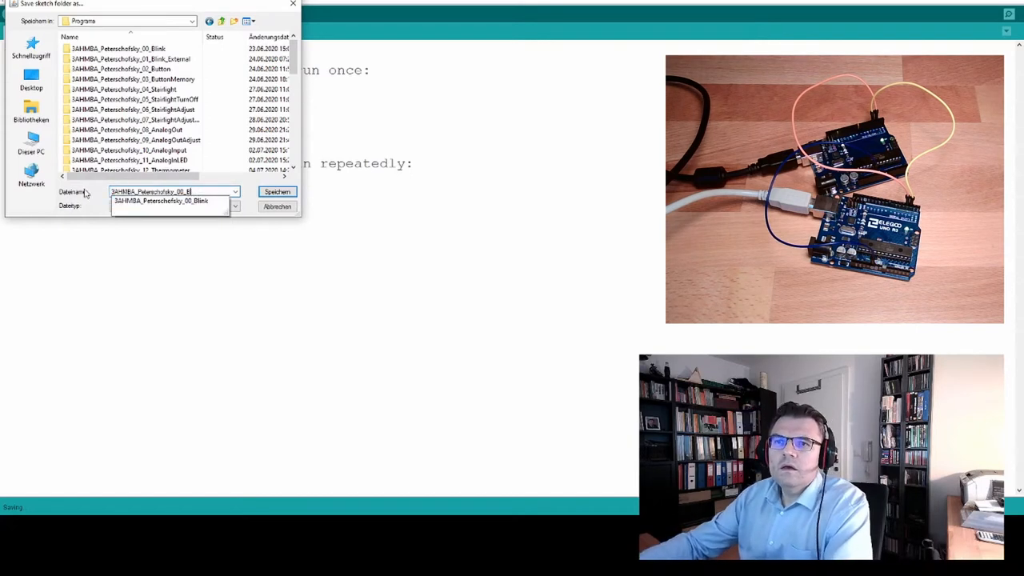
left_click(233, 191)
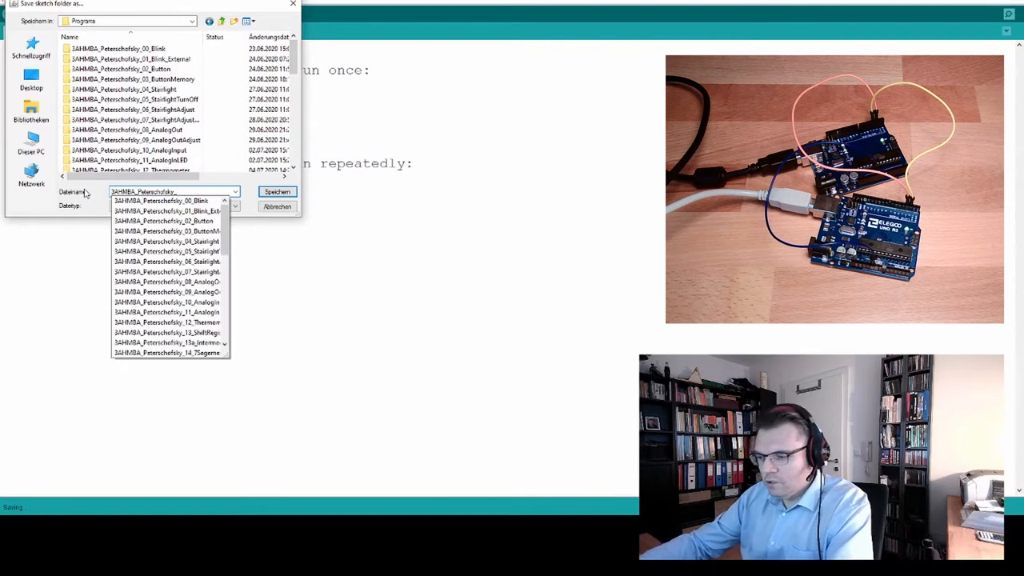
type("16_")
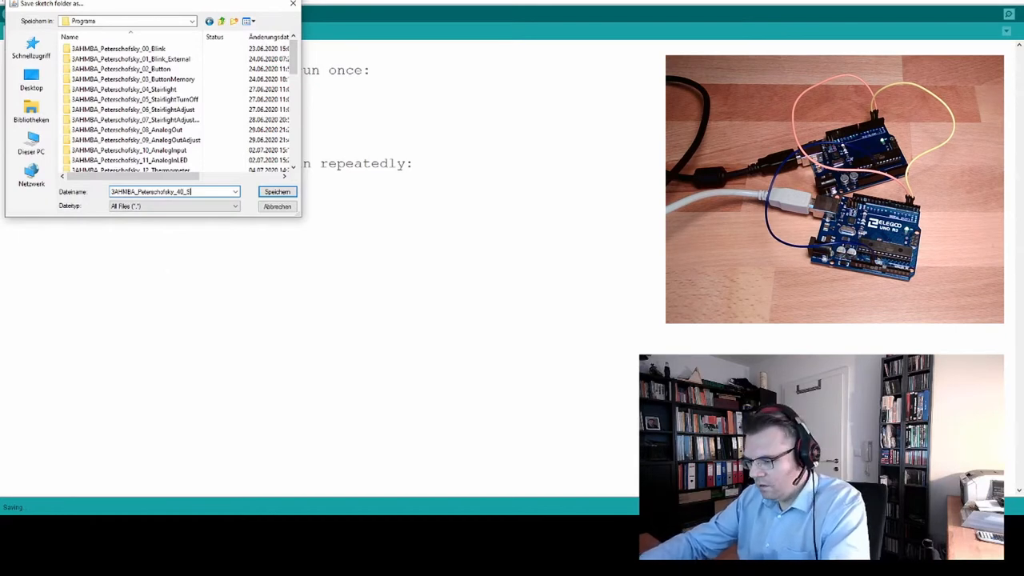
type("SerialChat")
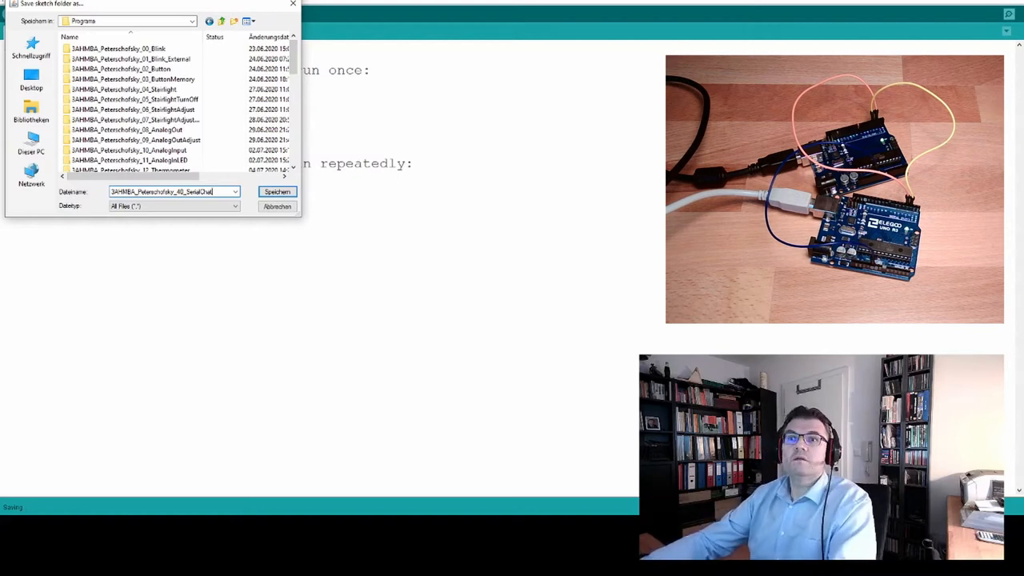
left_click(277, 192)
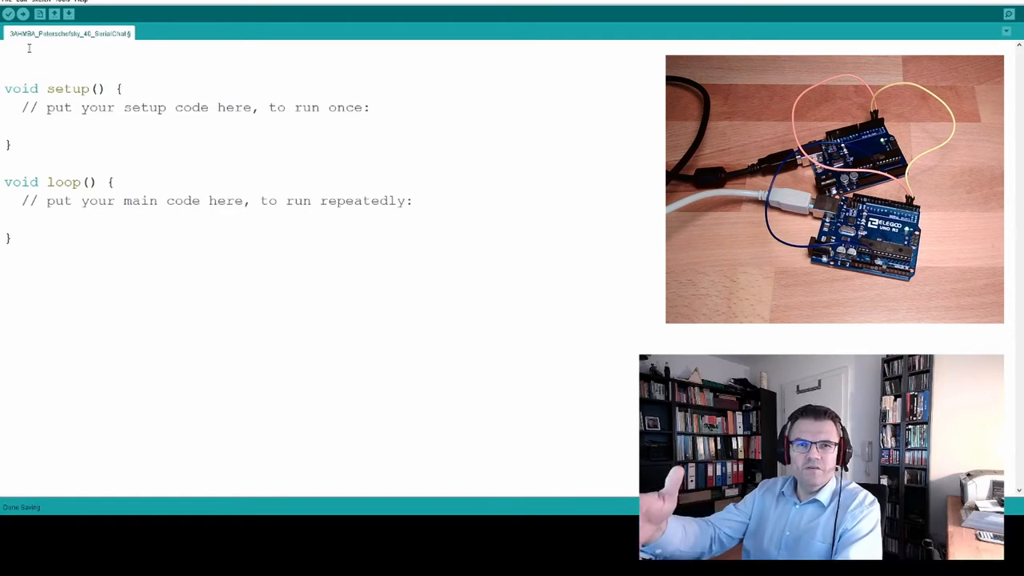
Type #include <SoftwareSerial.h> as the first line of the sketch
type("#inc")
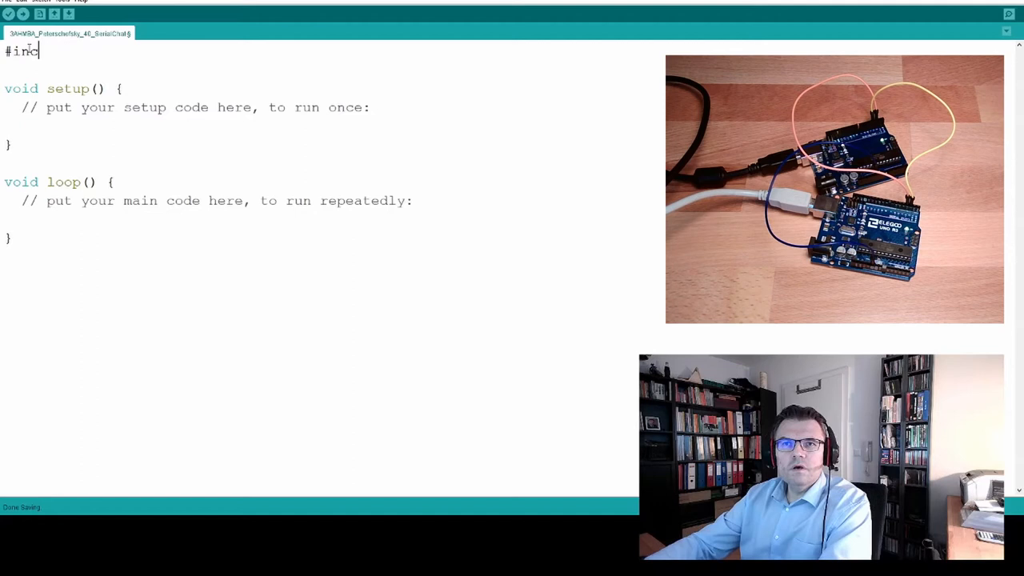
type("lude")
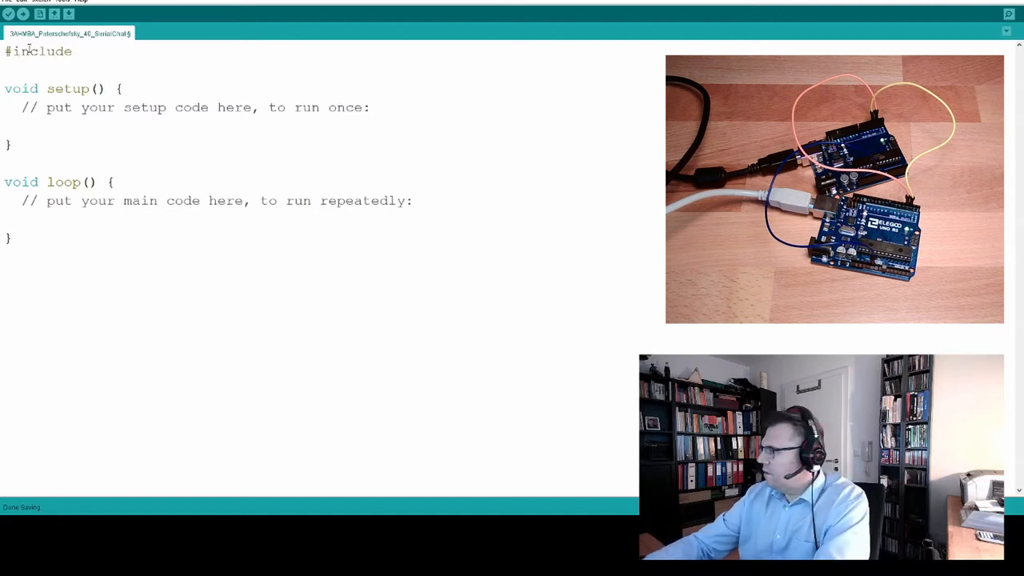
type("<S")
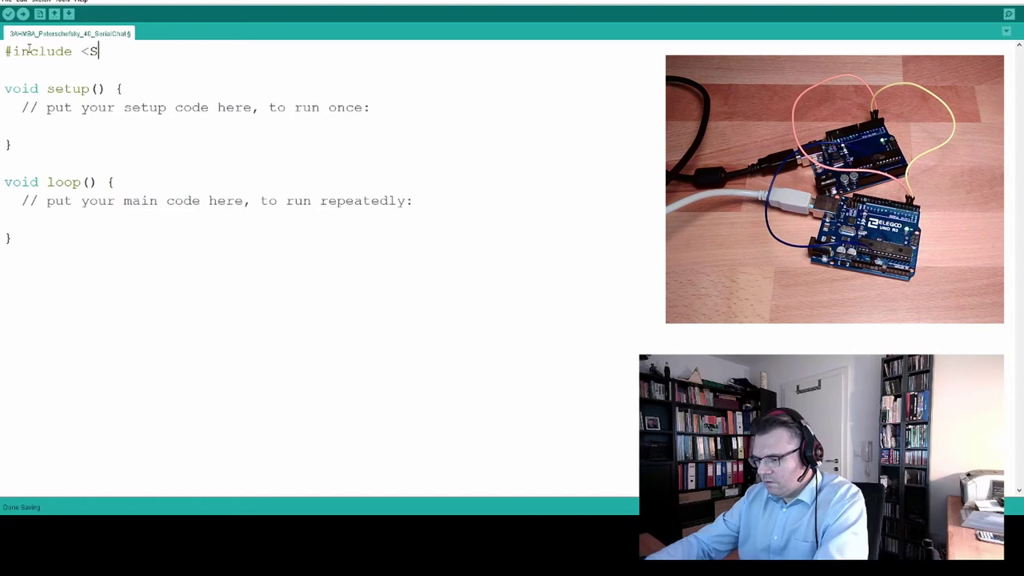
type("iftwareS")
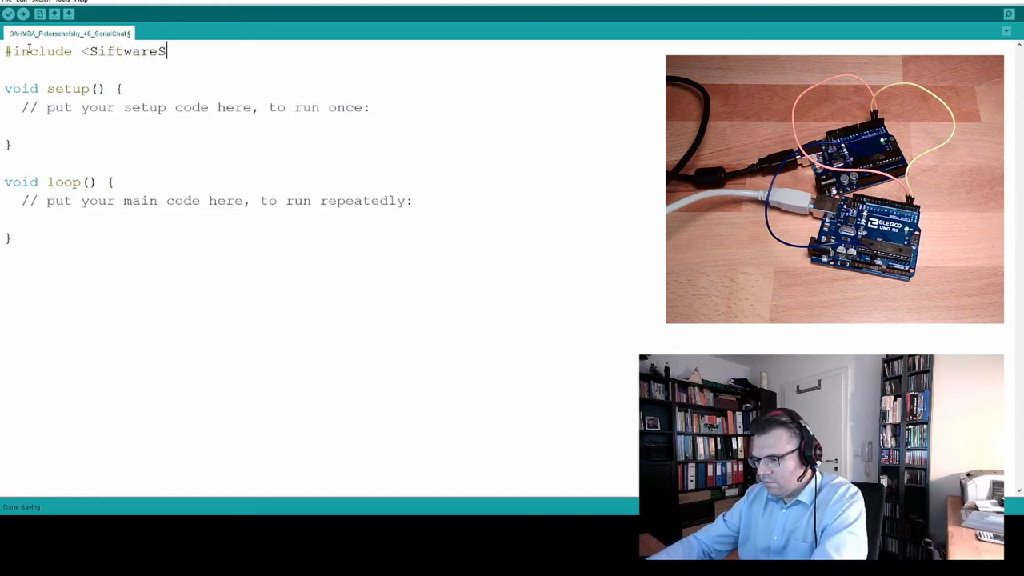
type("erial.h")
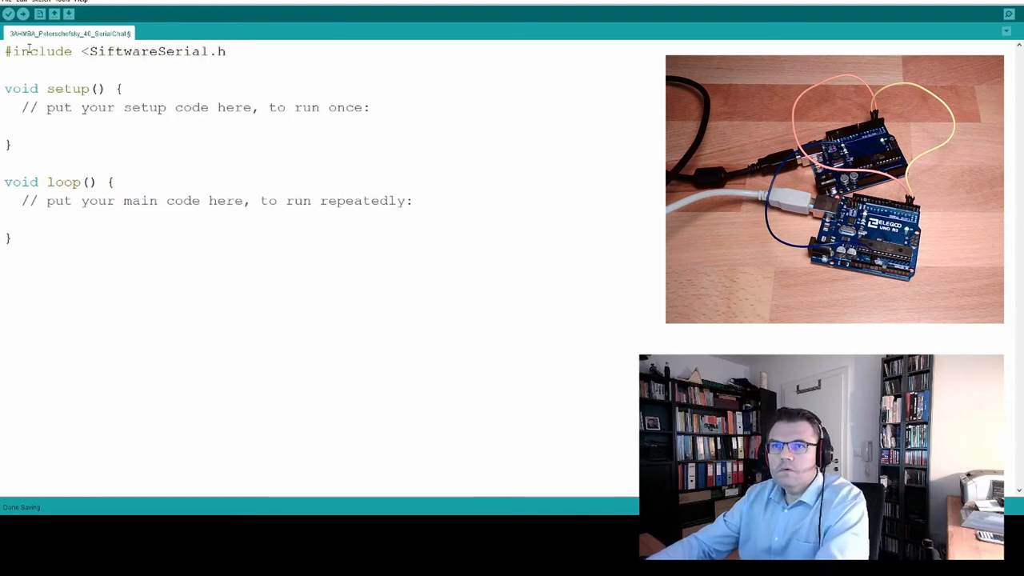
type(">")
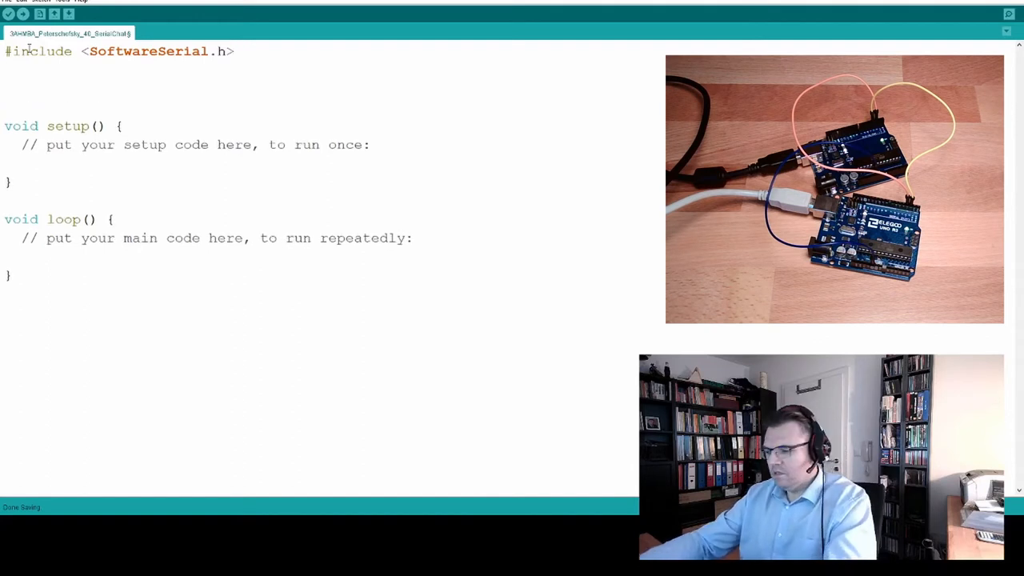
Declare SoftwareSerial theOther(2,3); and add blank lines below the include
type("Serial")
type("So")
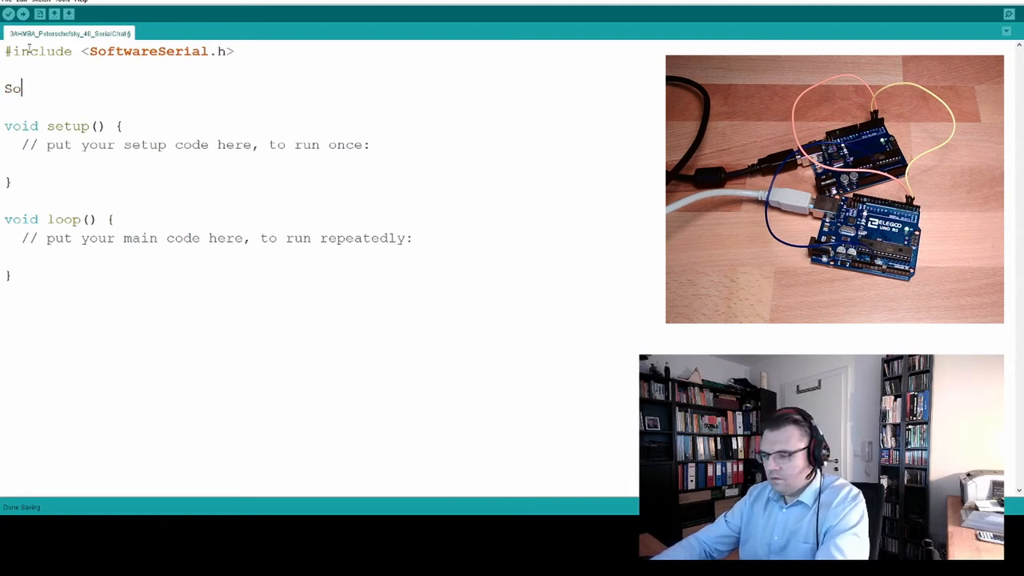
type("ftwareSeri")
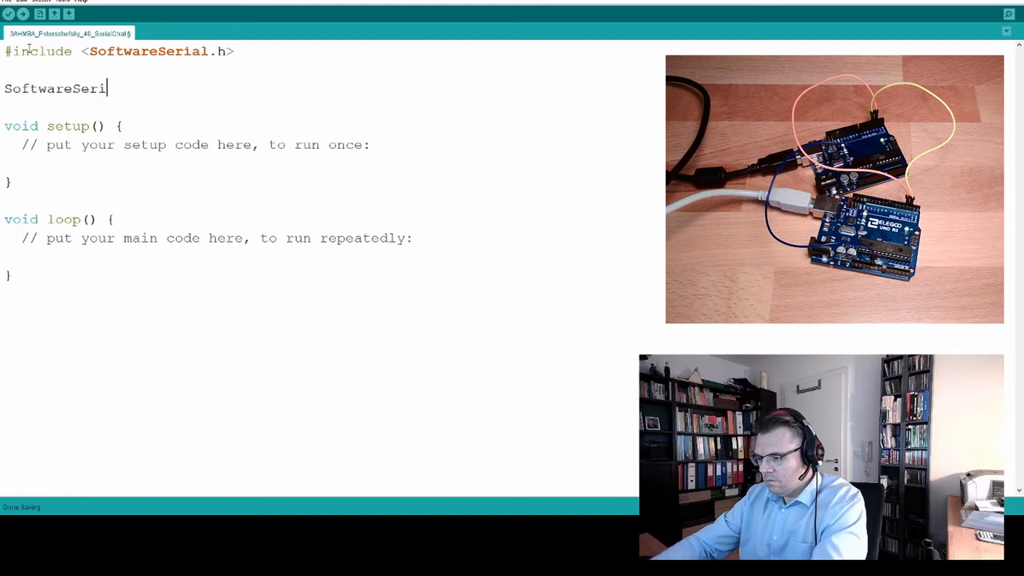
type("al")
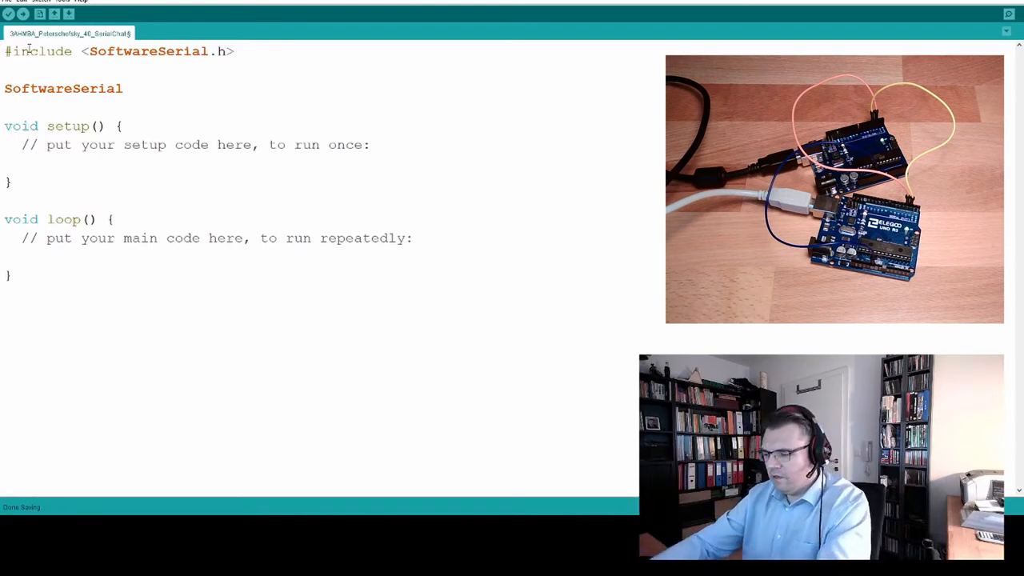
type("theOther")
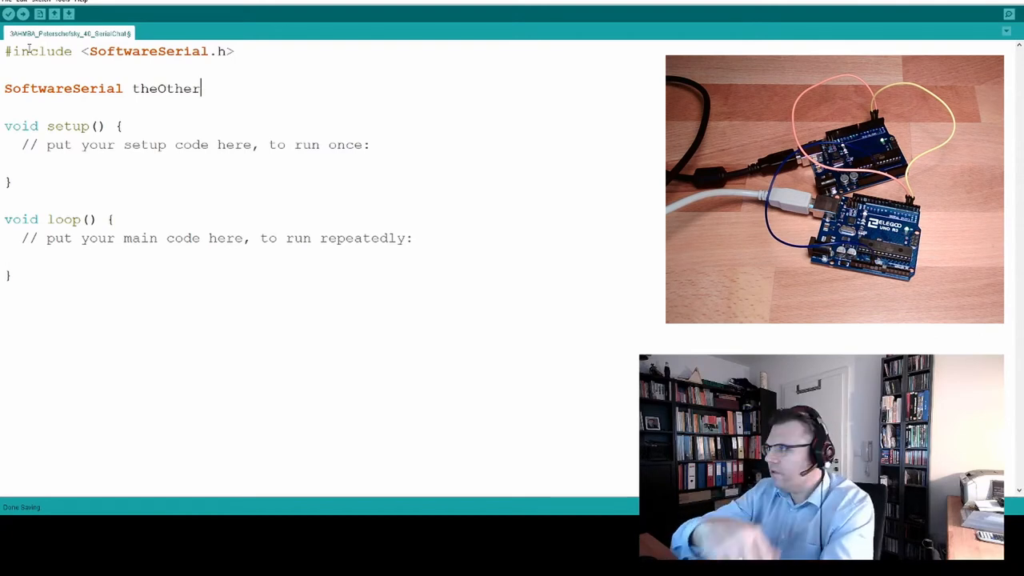
type("(")
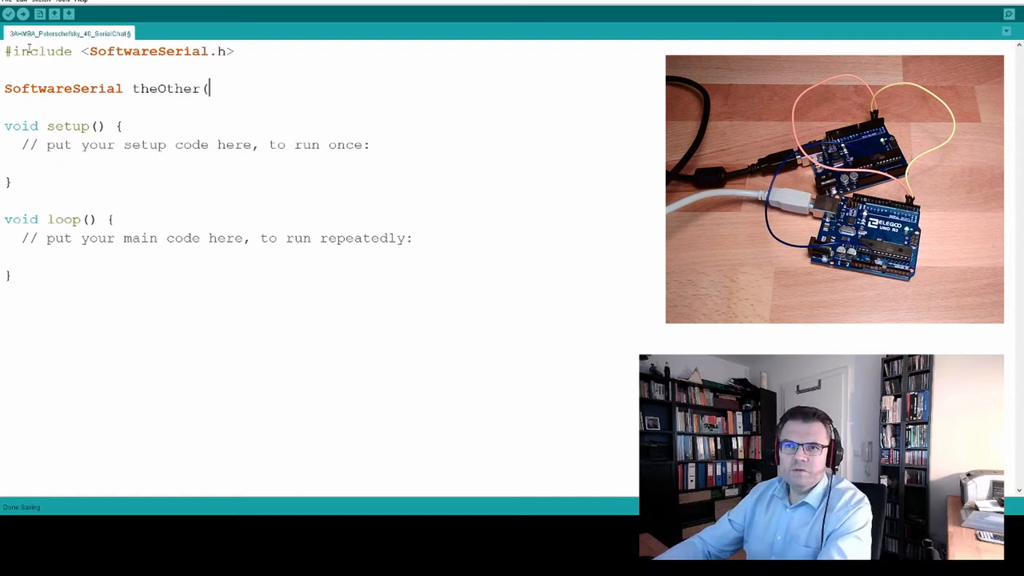
type("2,3)")
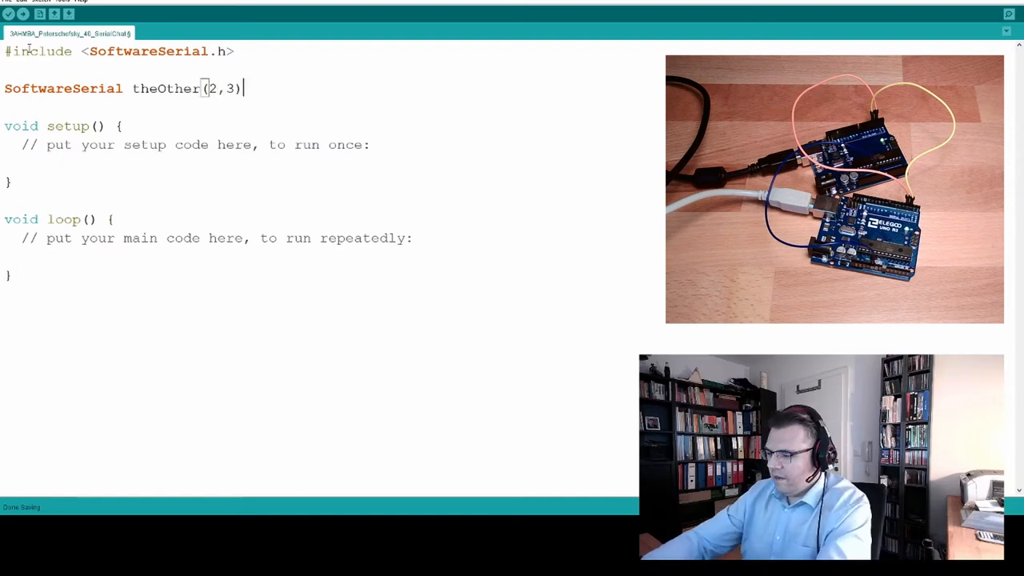
type(";")
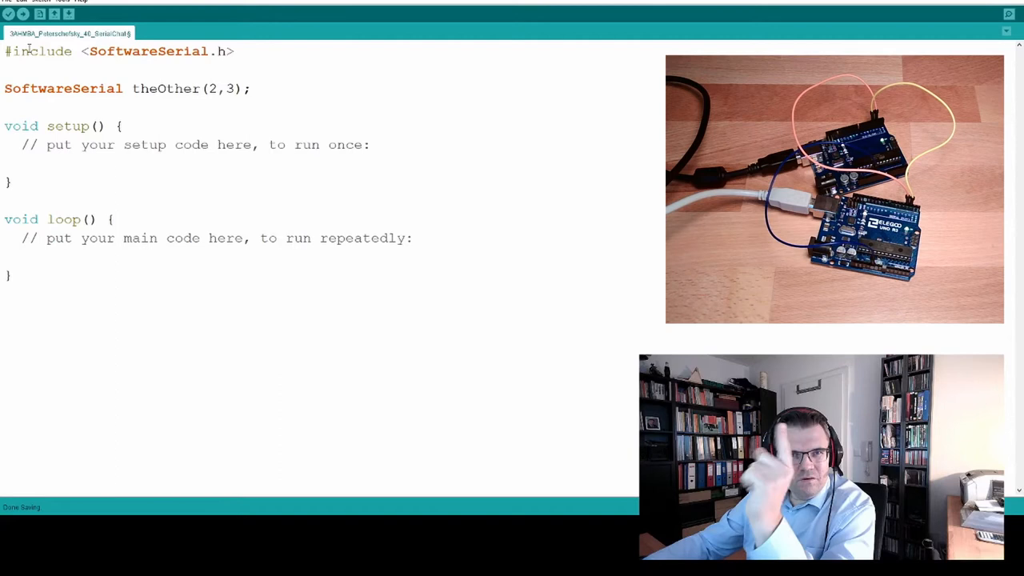
key("Enter")
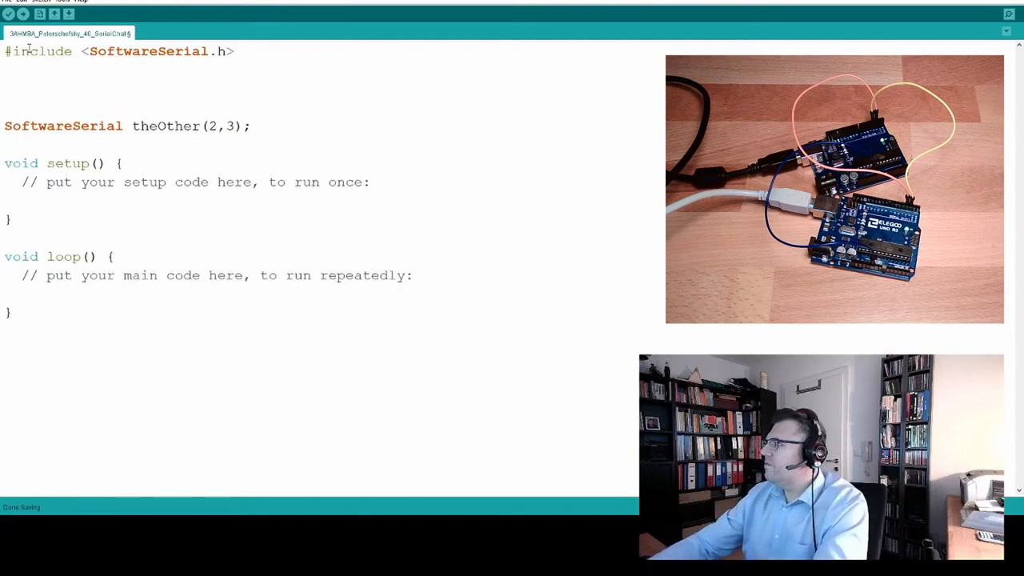
Add #define RX_PIN 2 and #define TX_PIN 3
type("#define")
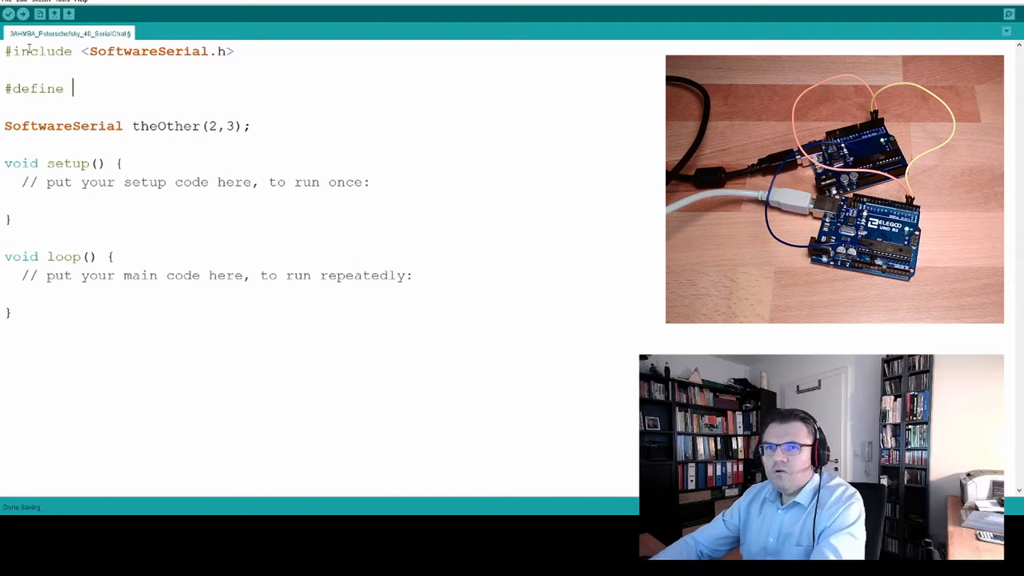
type("RX_P")
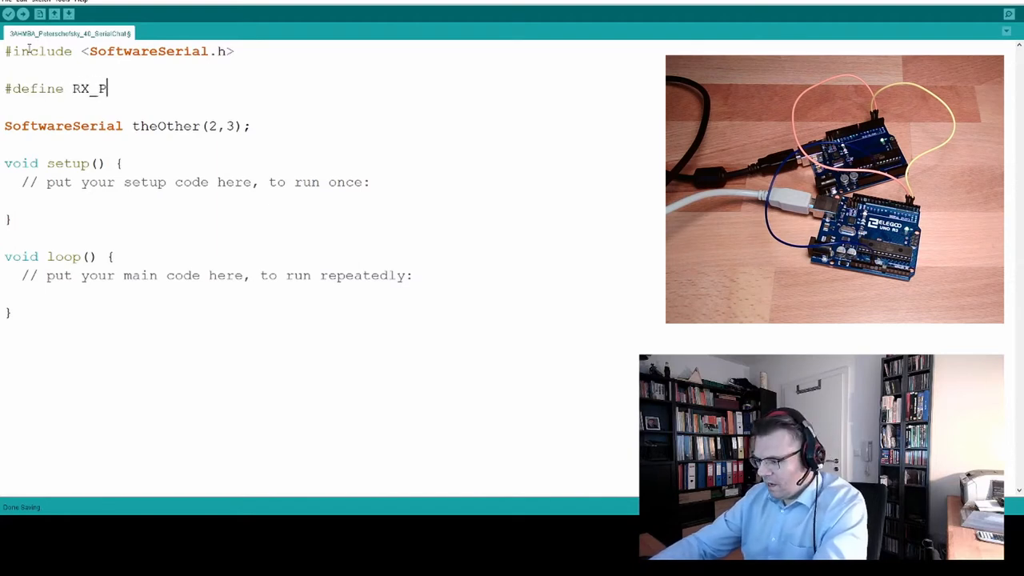
type("IN")
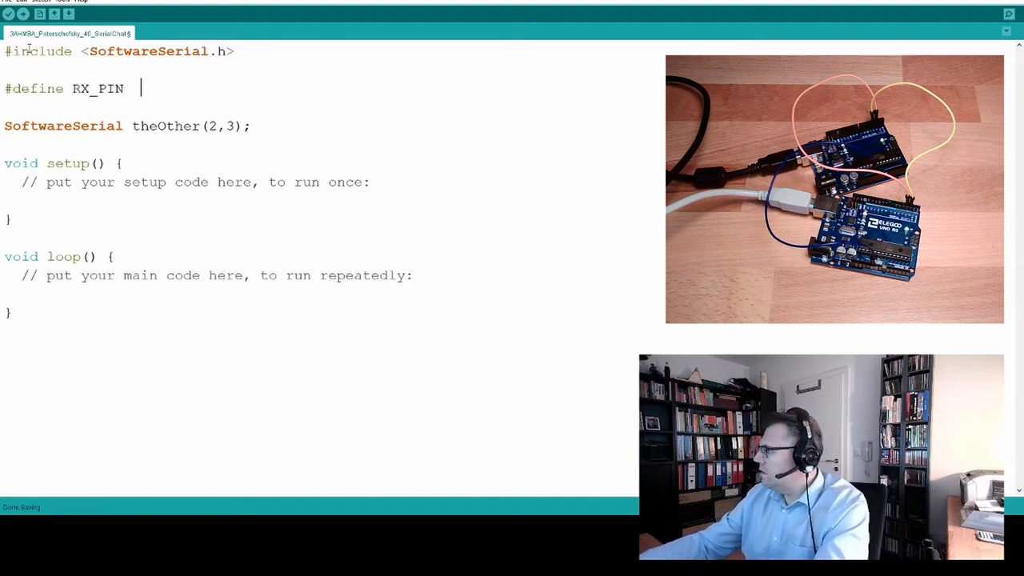
type("2")
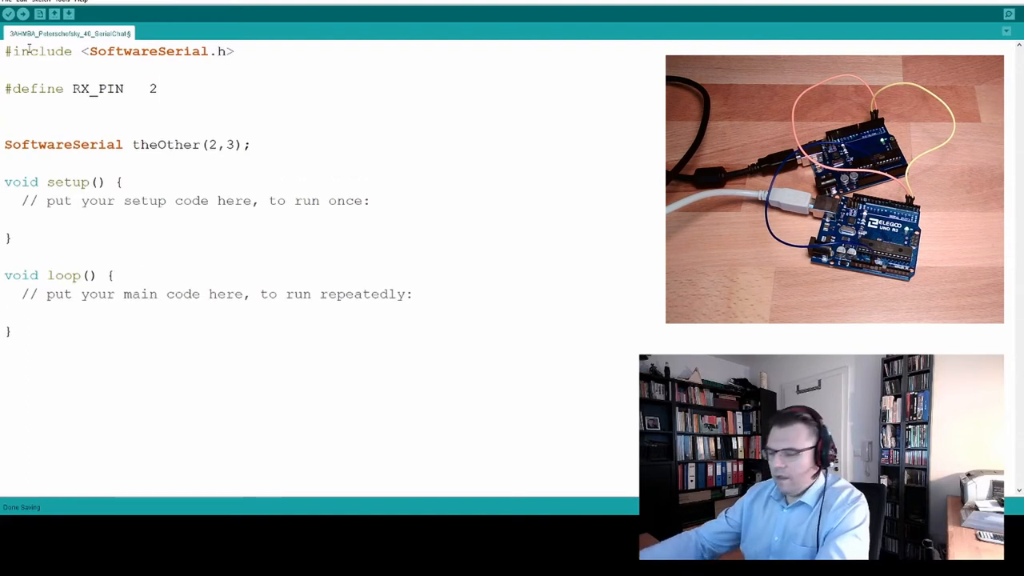
type("#define")
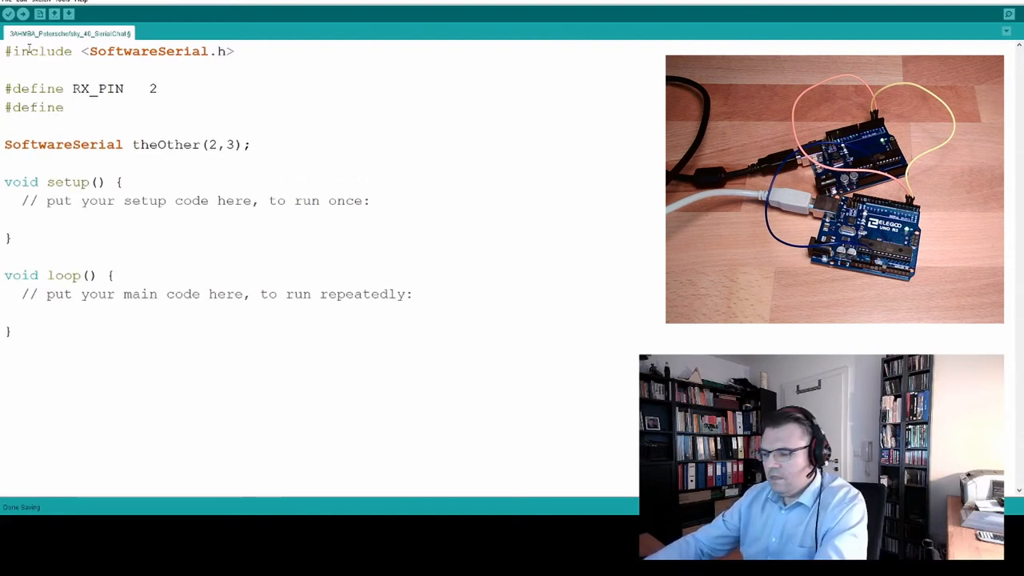
type("TX_PIN")
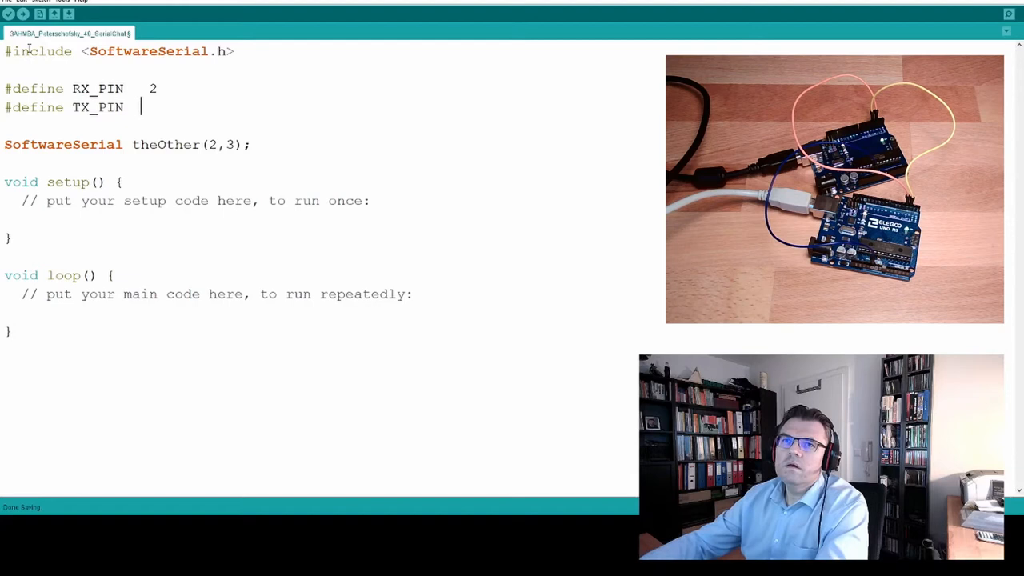
type("3")
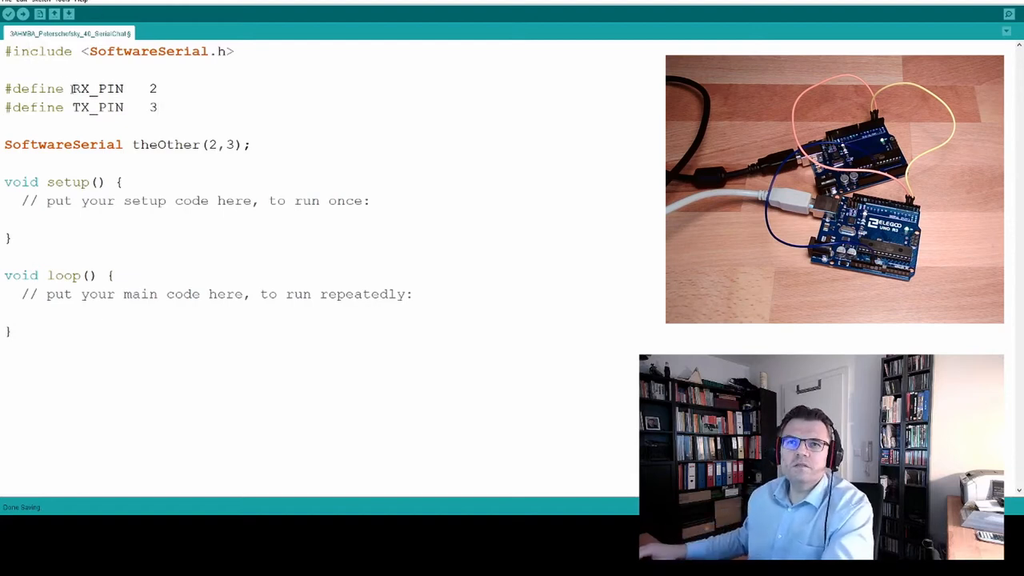
Change the theOther constructor arguments from (2,3) to (RX_PIN,TX_PIN)
double_click(98, 88)
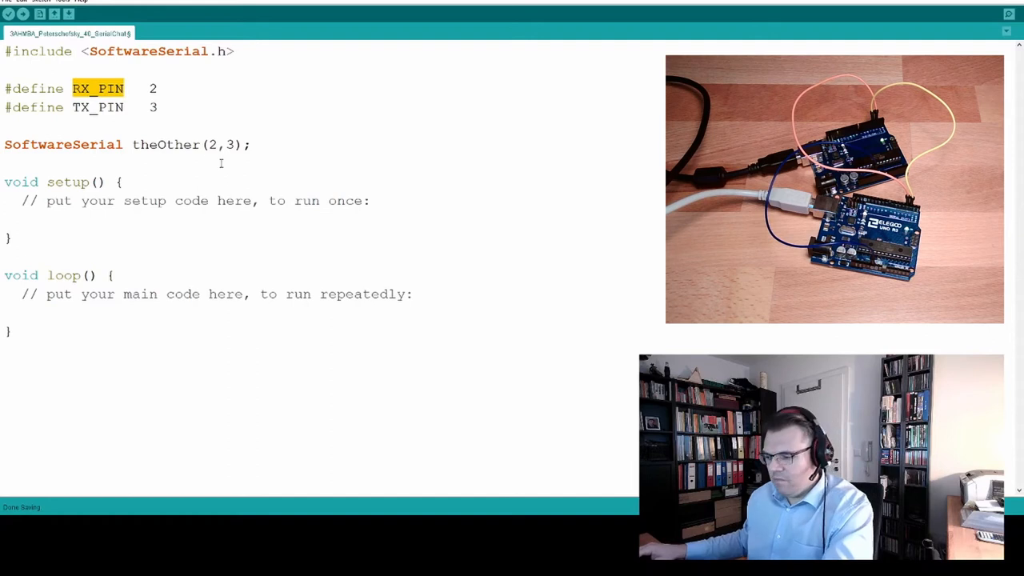
type("RX_PIN,")
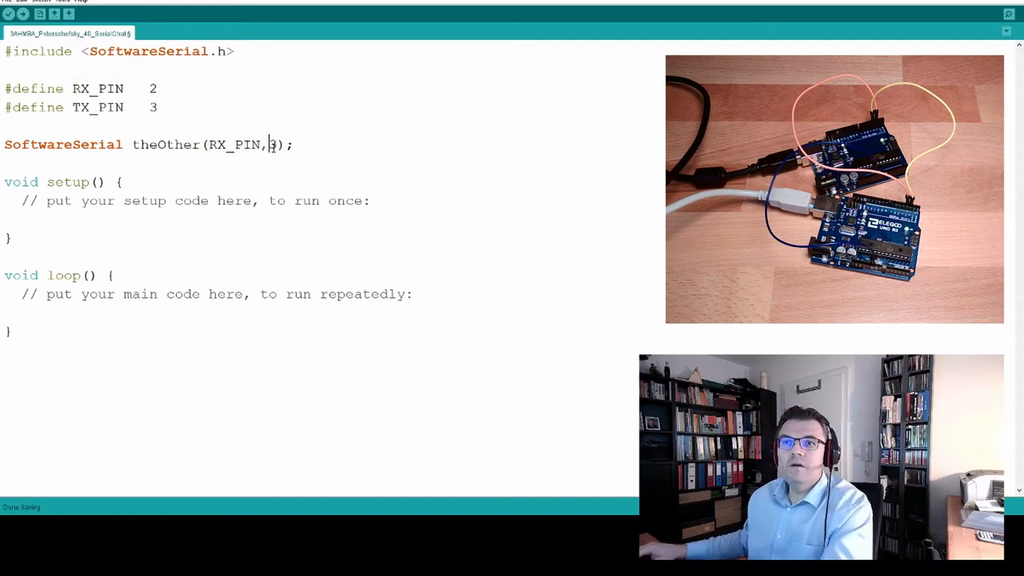
type("RX_PIN")
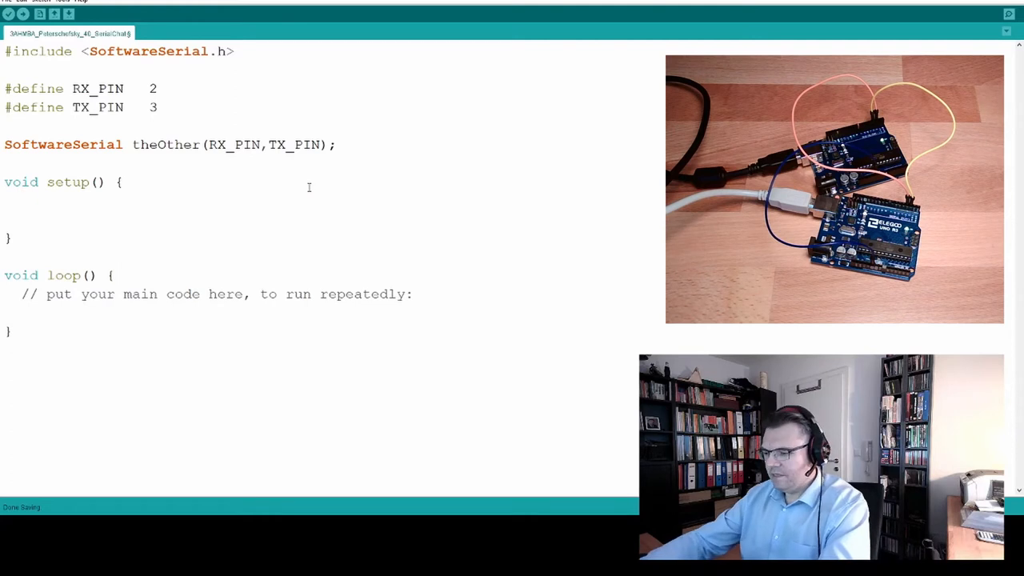
Add Serial.begin(9600); and theOther.begin(9600); to setup()
type("Serial.")
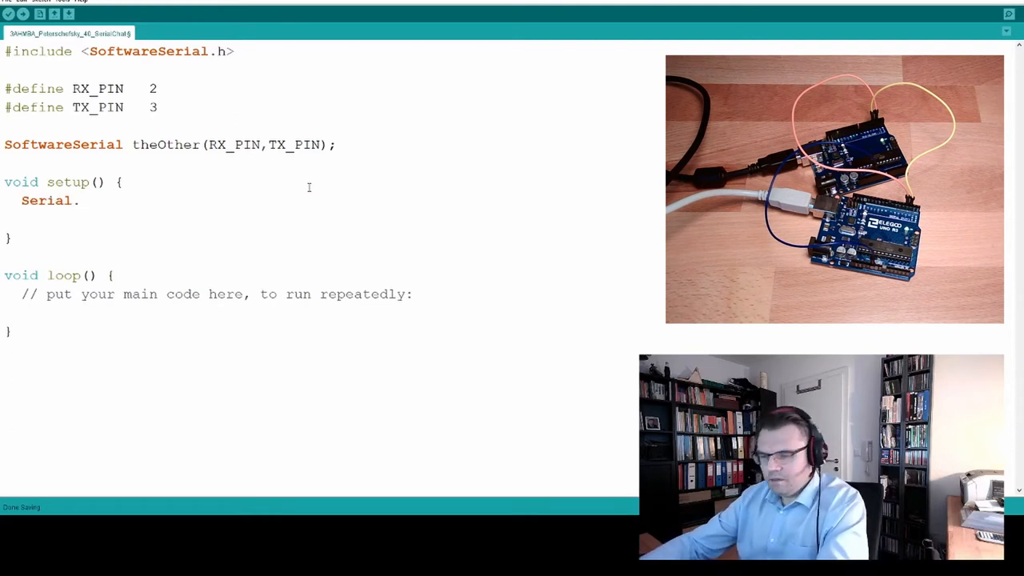
type("be")
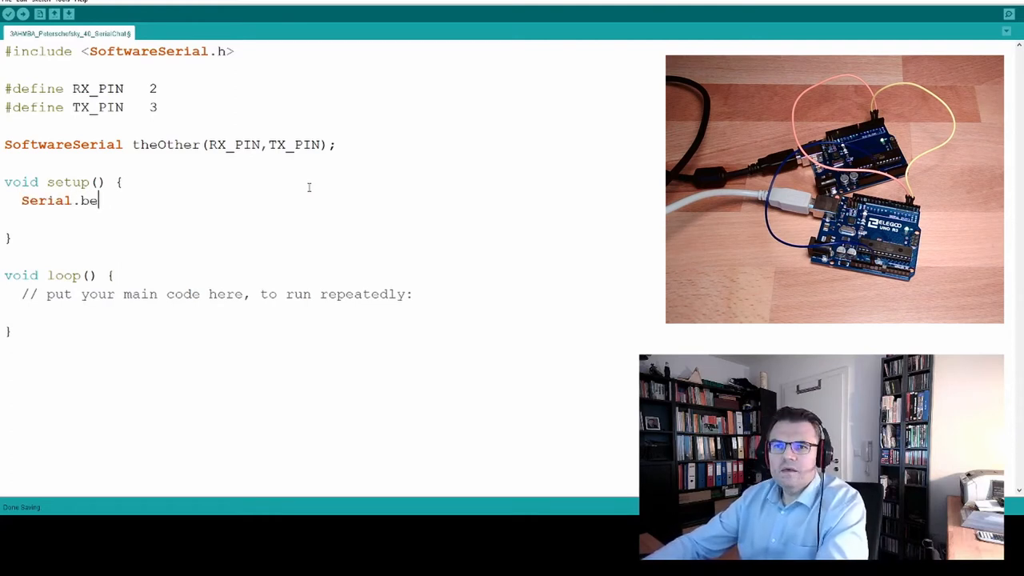
type("gin")
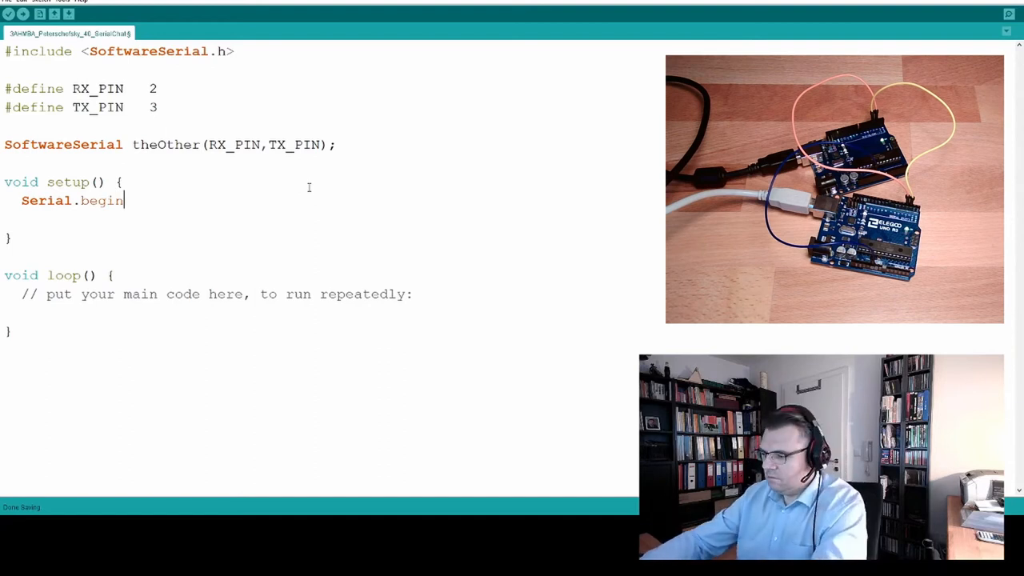
type("(9600);")
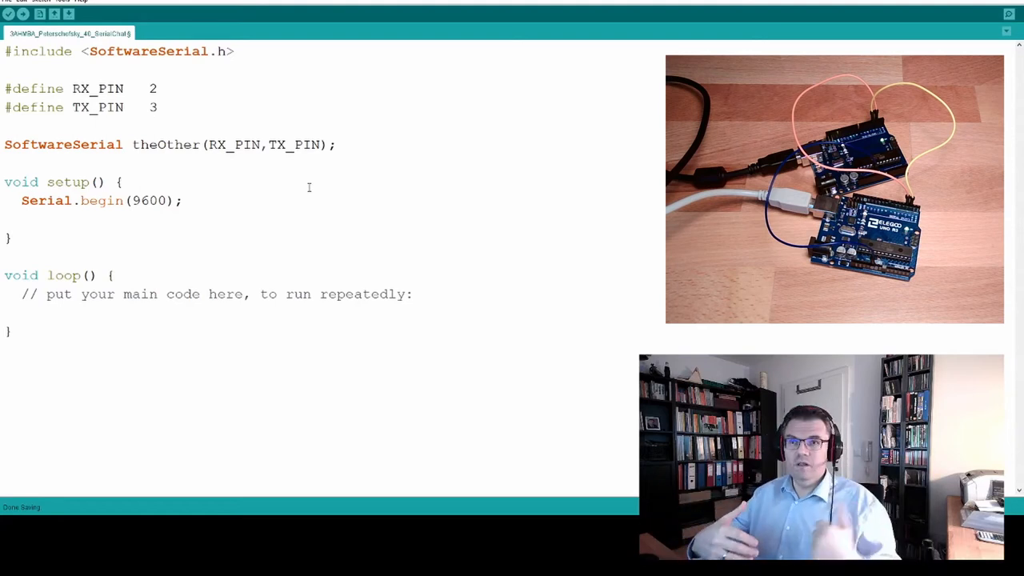
type("theOthe")
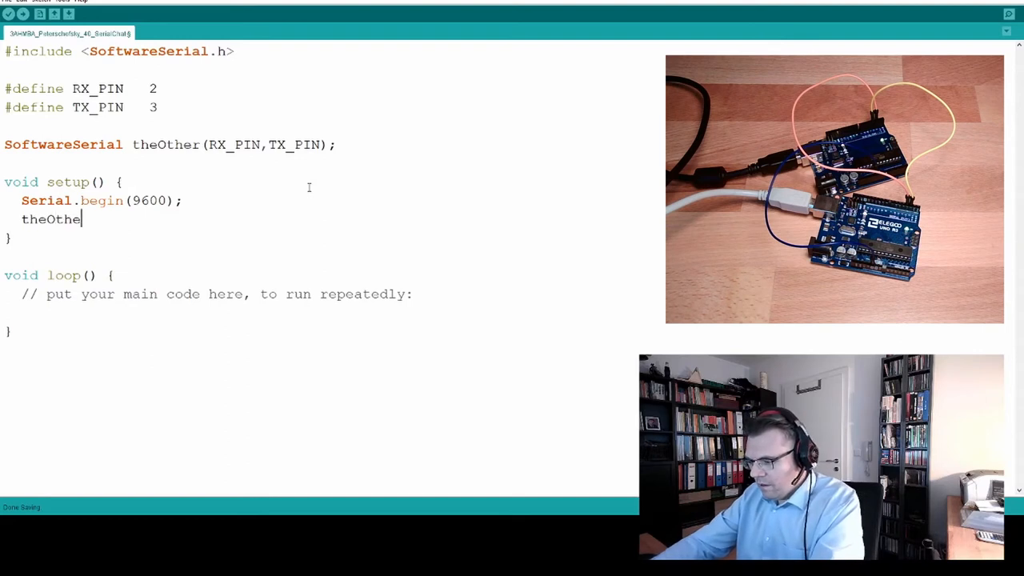
type("r.begi")
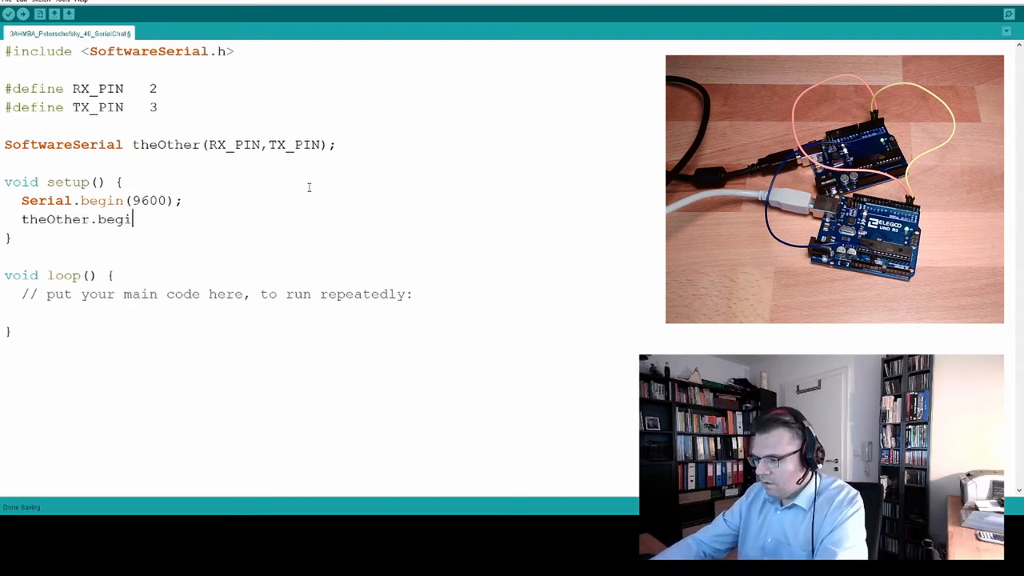
type("n")
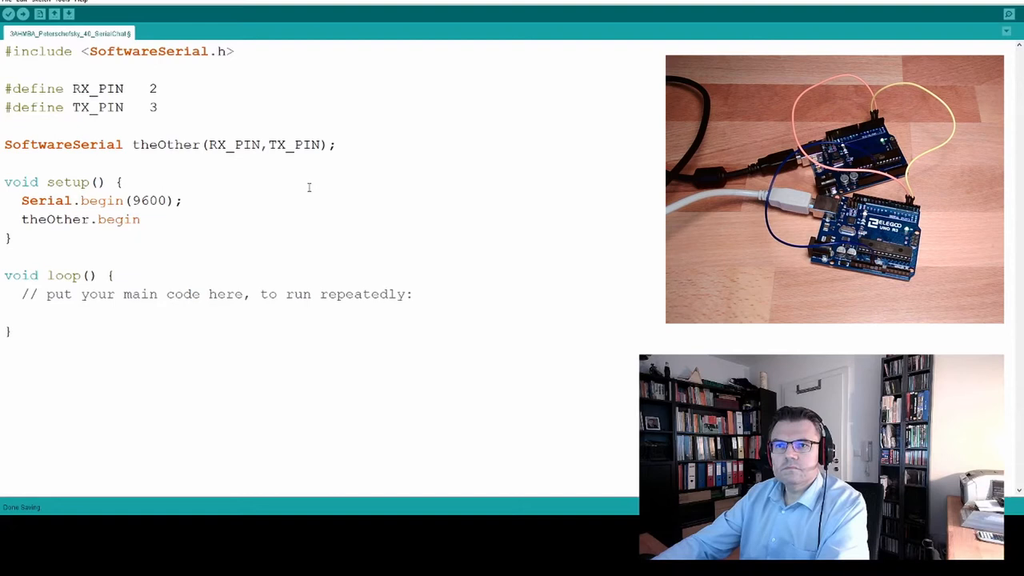
type("(9600")
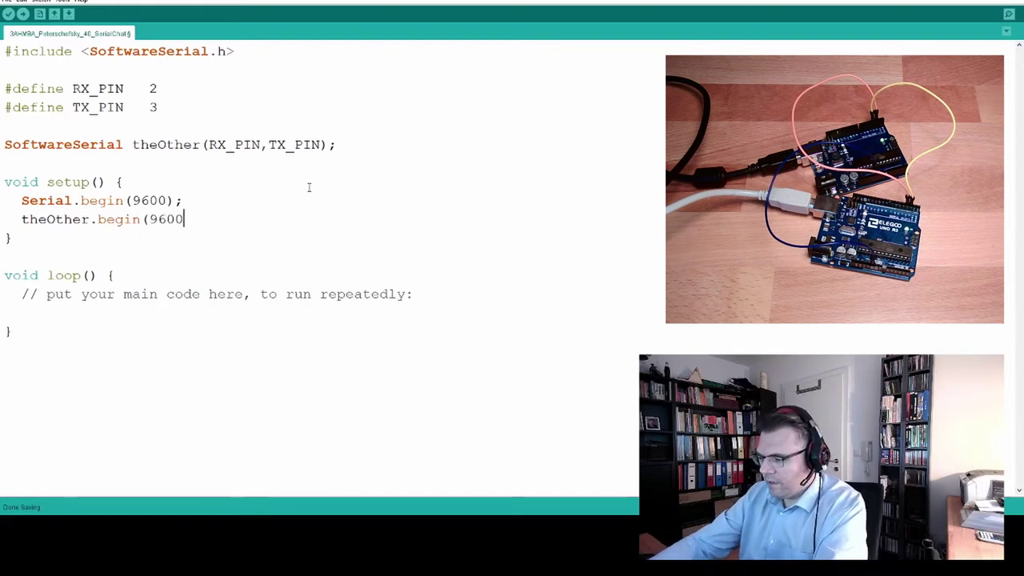
type(");")
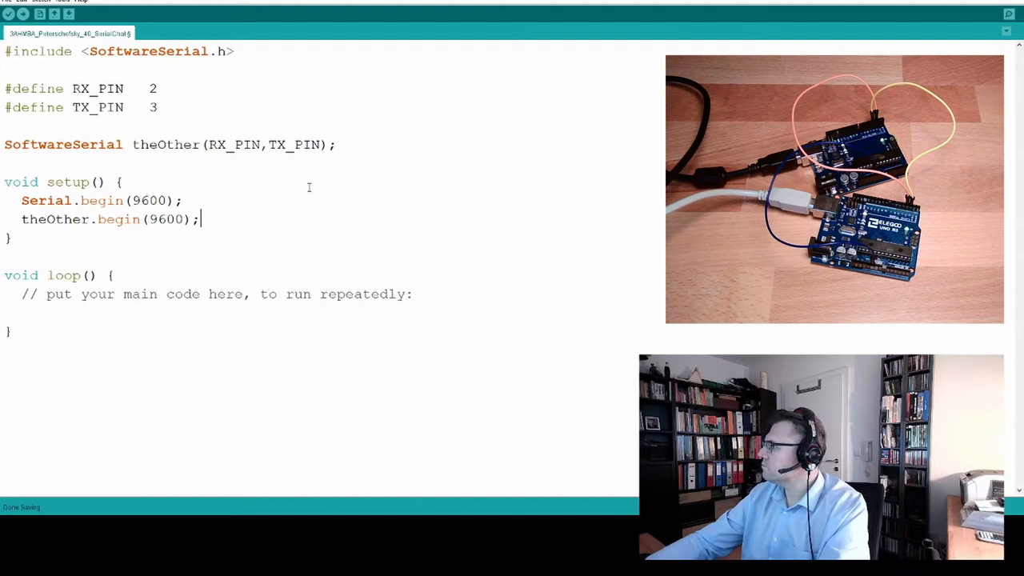
Print the prompt "Enter something you like: " with Serial.println
type("Serial.prin")
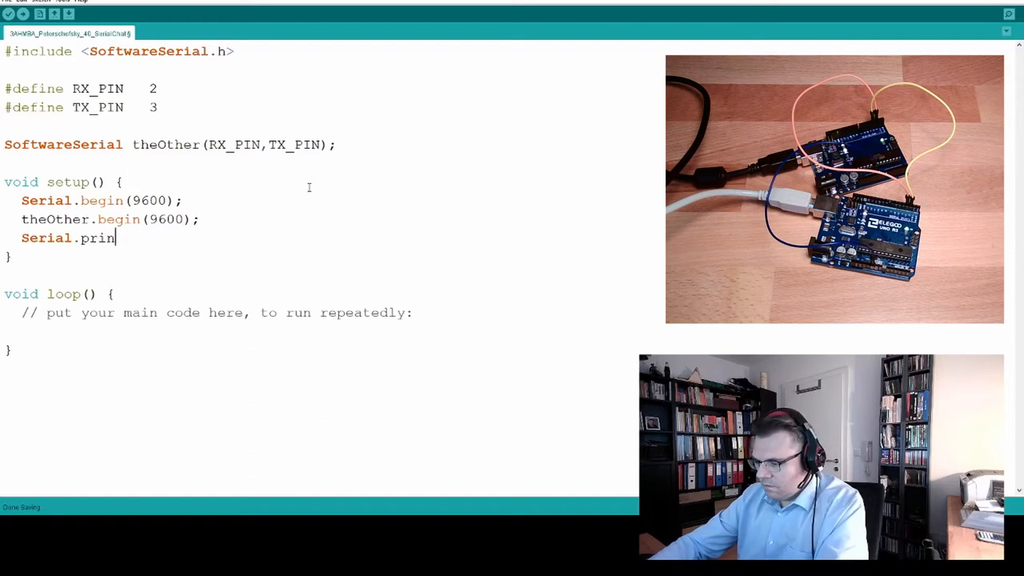
type("tln(")
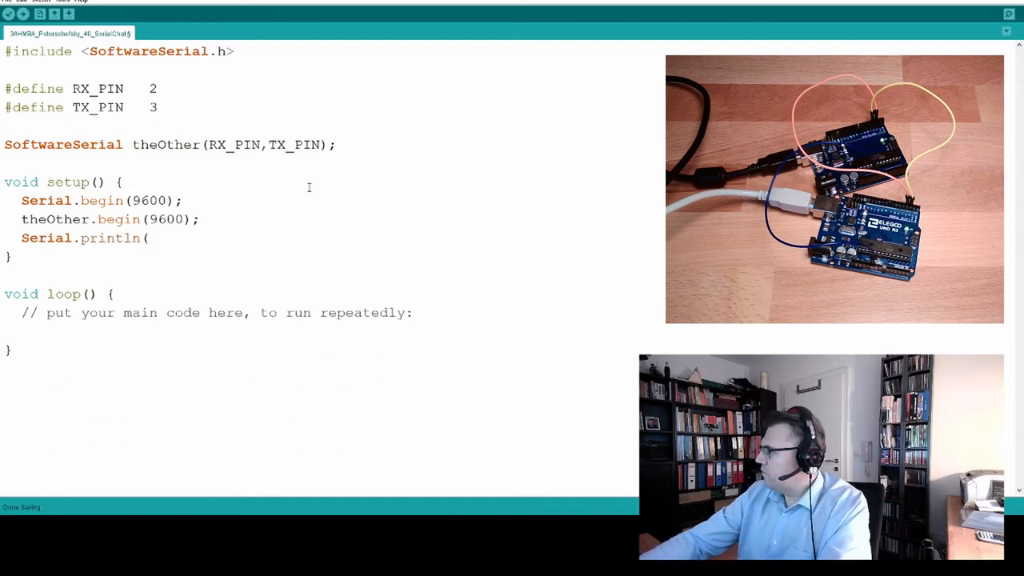
type("\"")
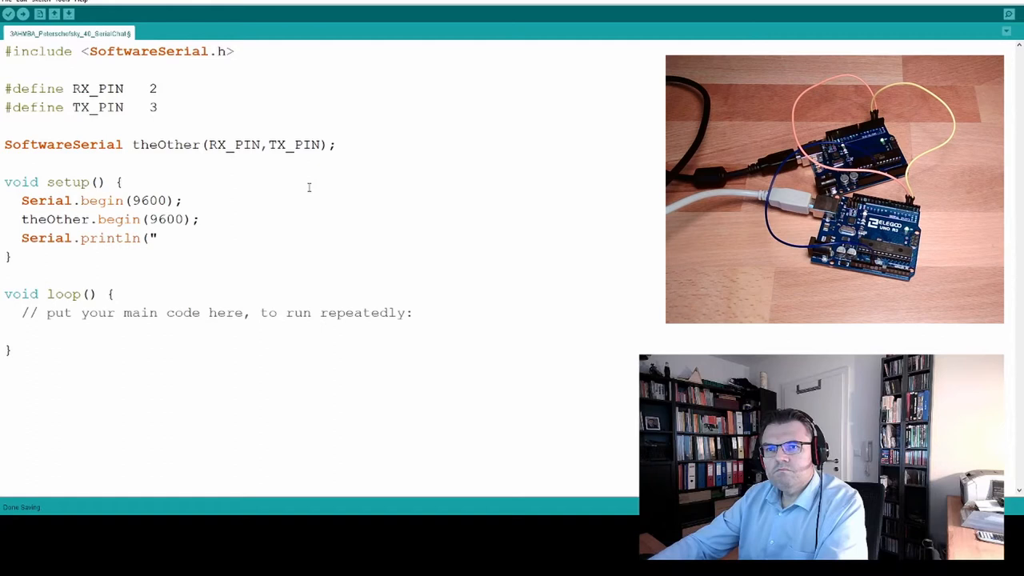
type("Enter something you")
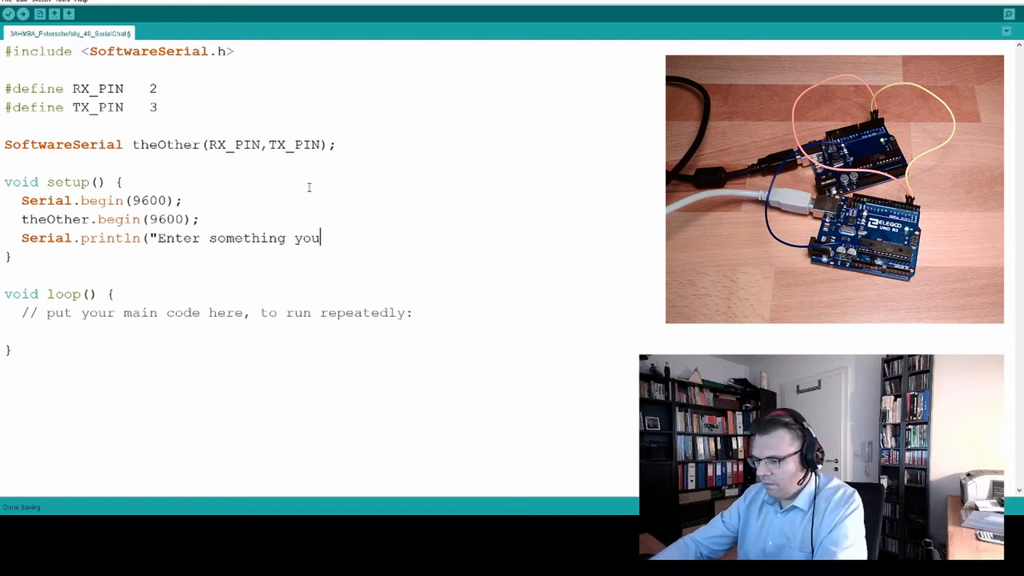
type("like:")
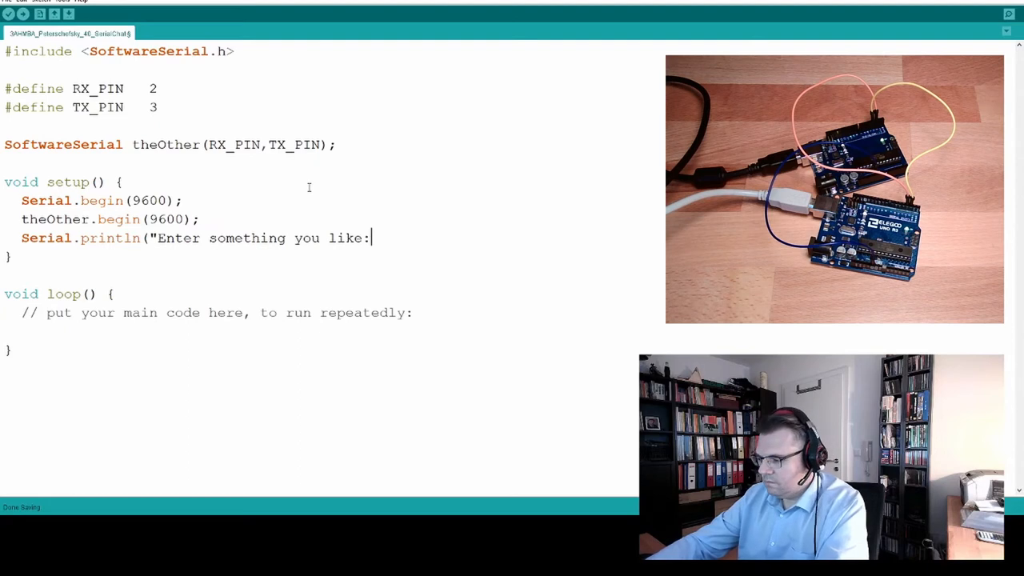
type("\")")
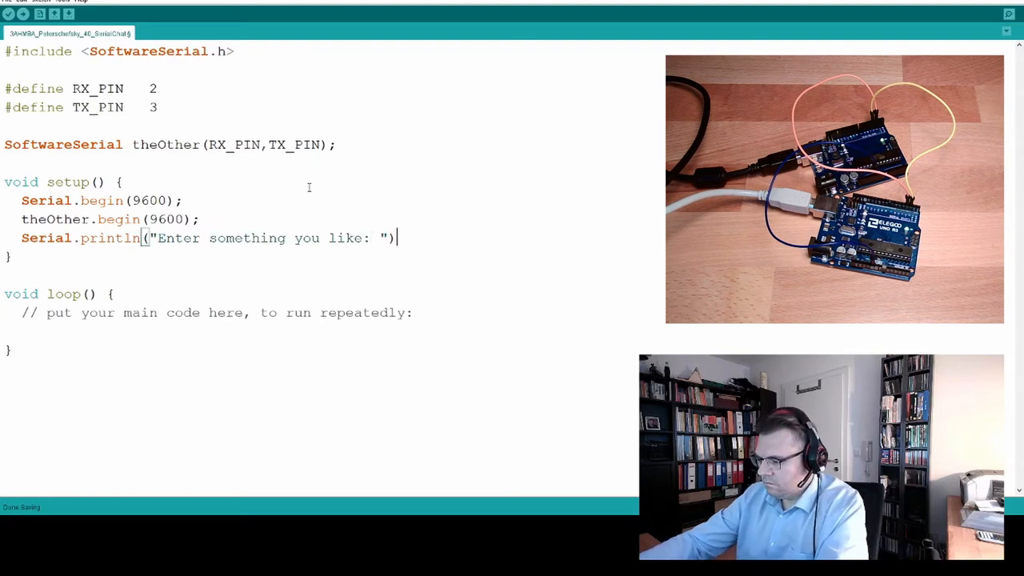
type(";")
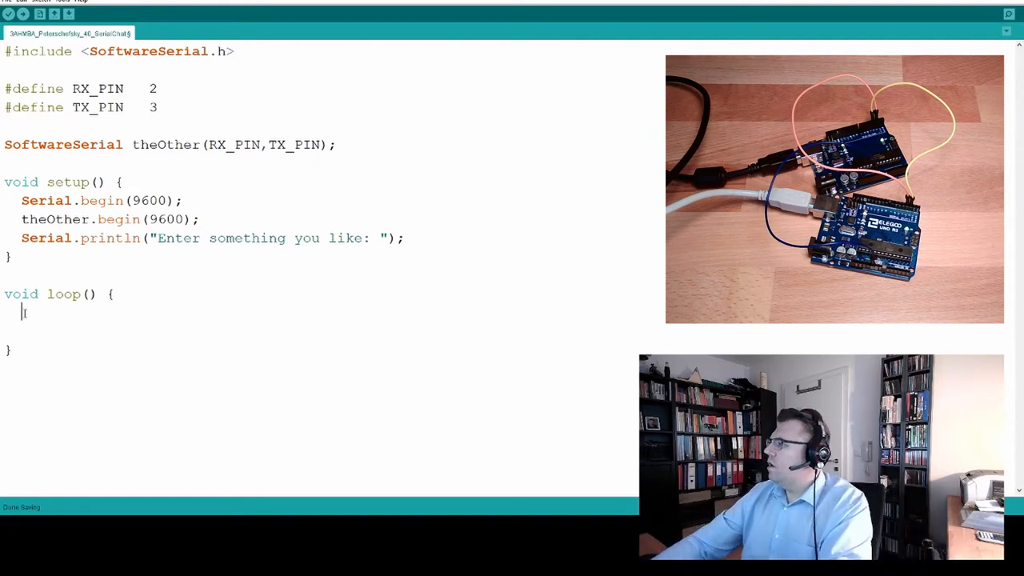
Add char ch and an if (Serial.available()) block with ch = Serial.read();
type("if (")
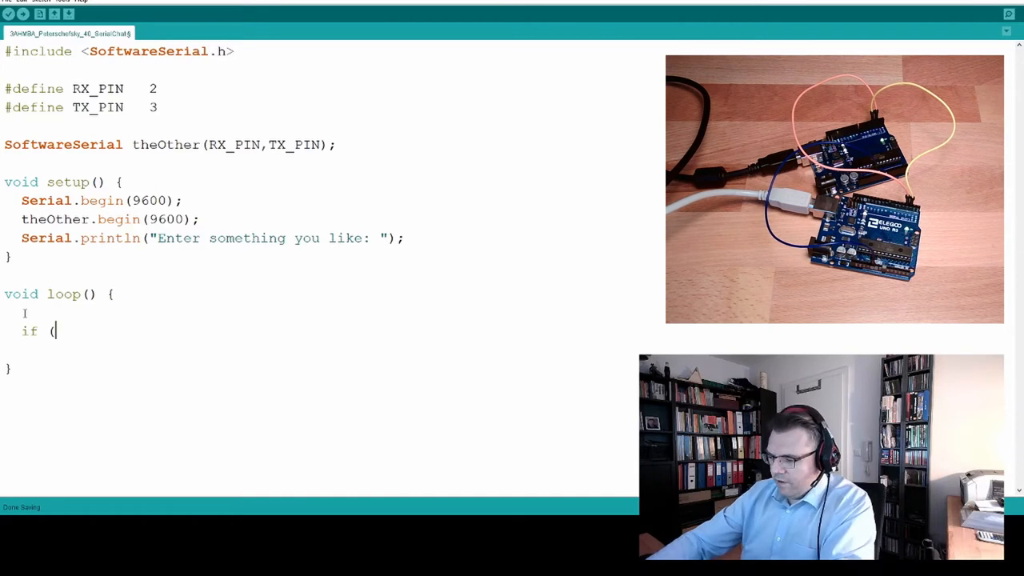
type("S")
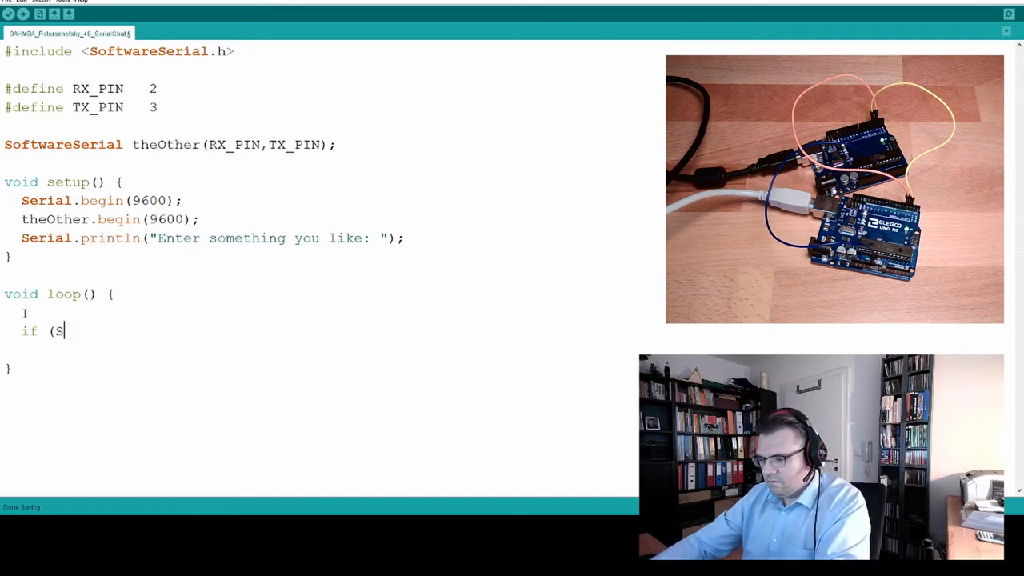
type("erial.availab")
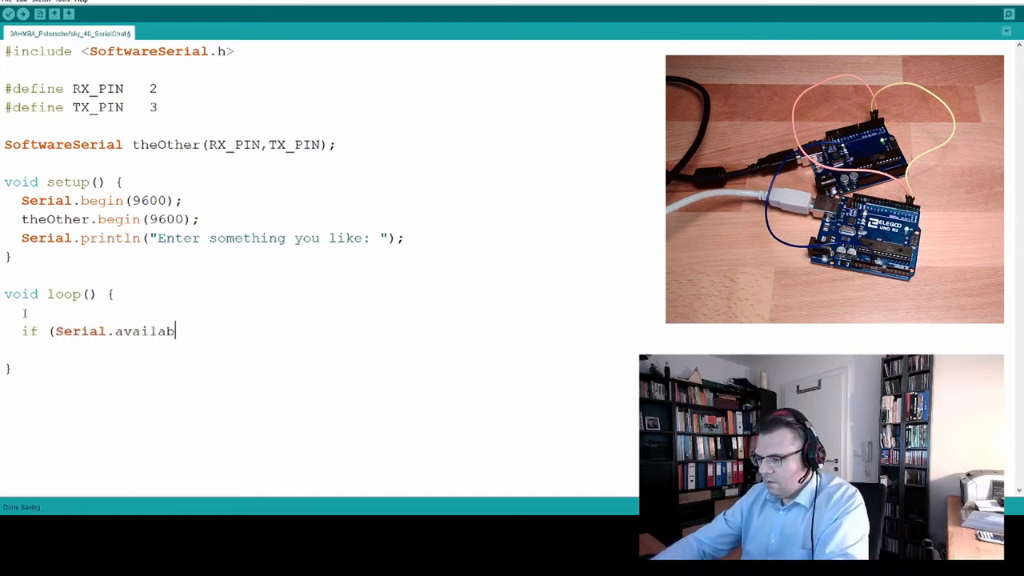
type("le")
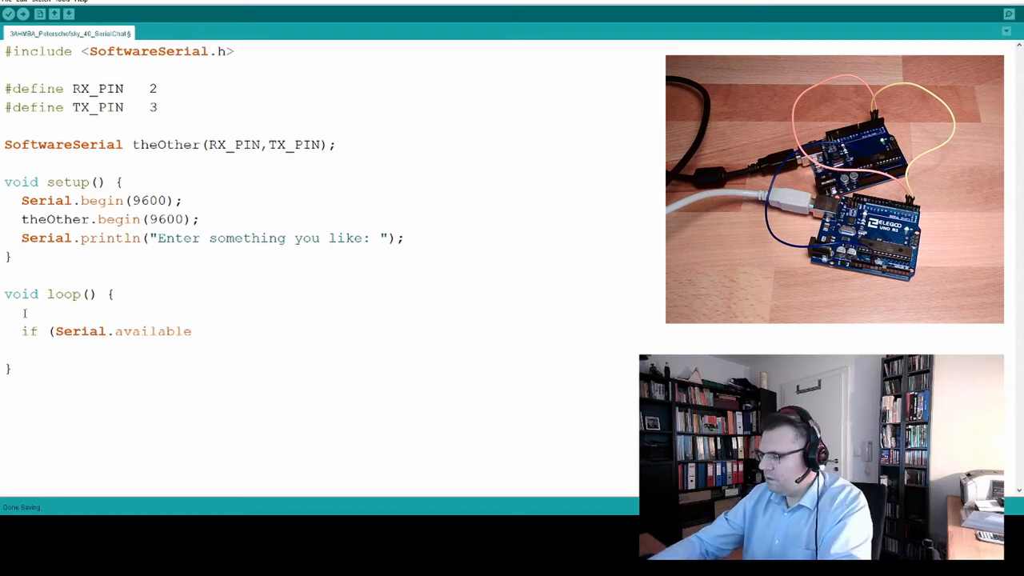
type("()")
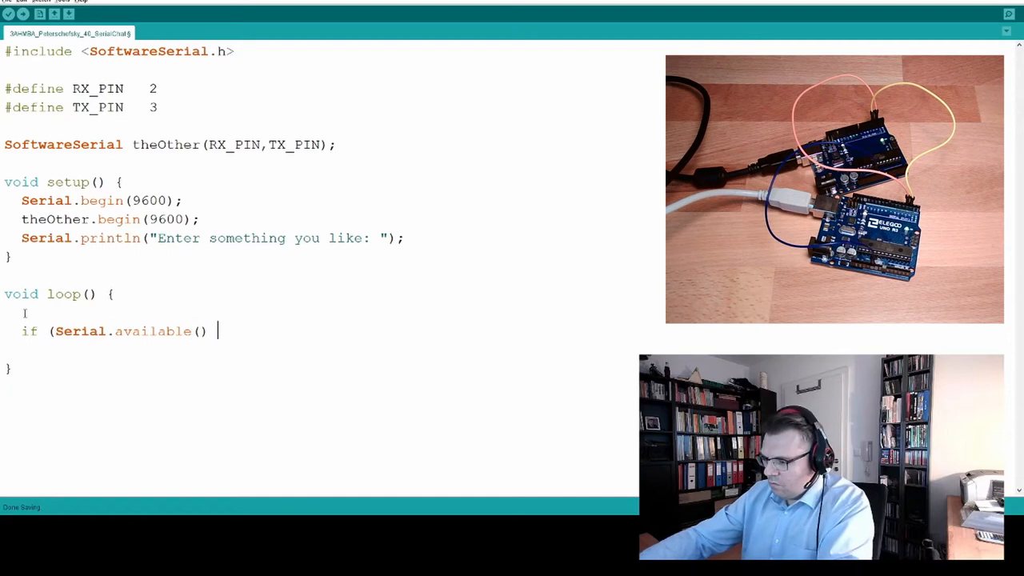
type("{")
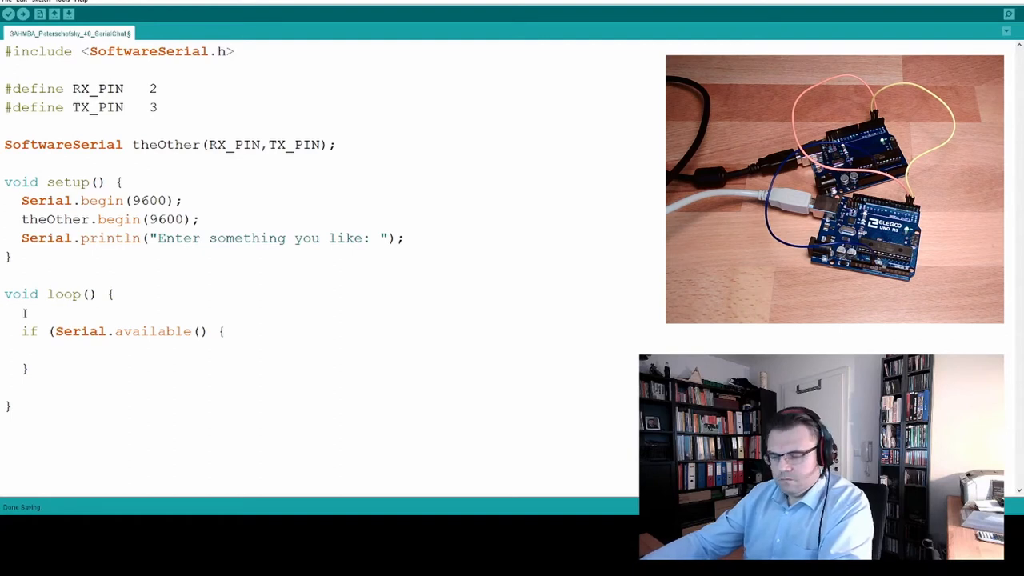
type("char char;")
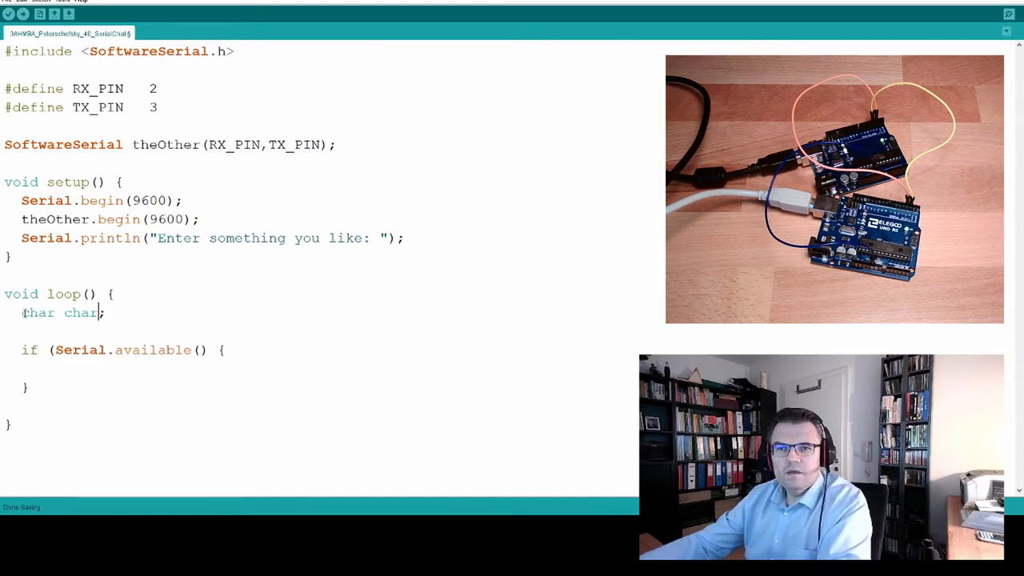
type("ch")
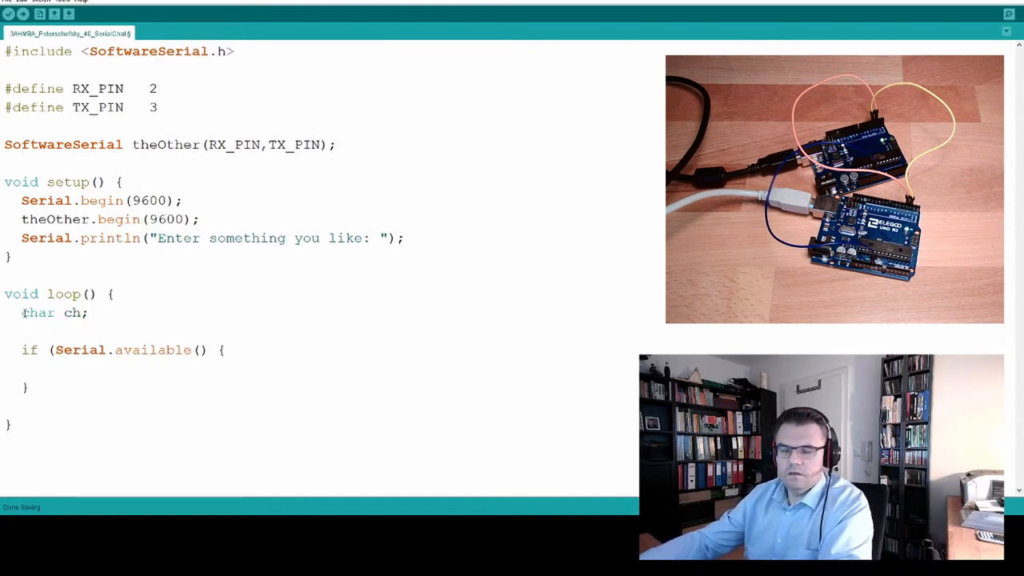
type("ch =")
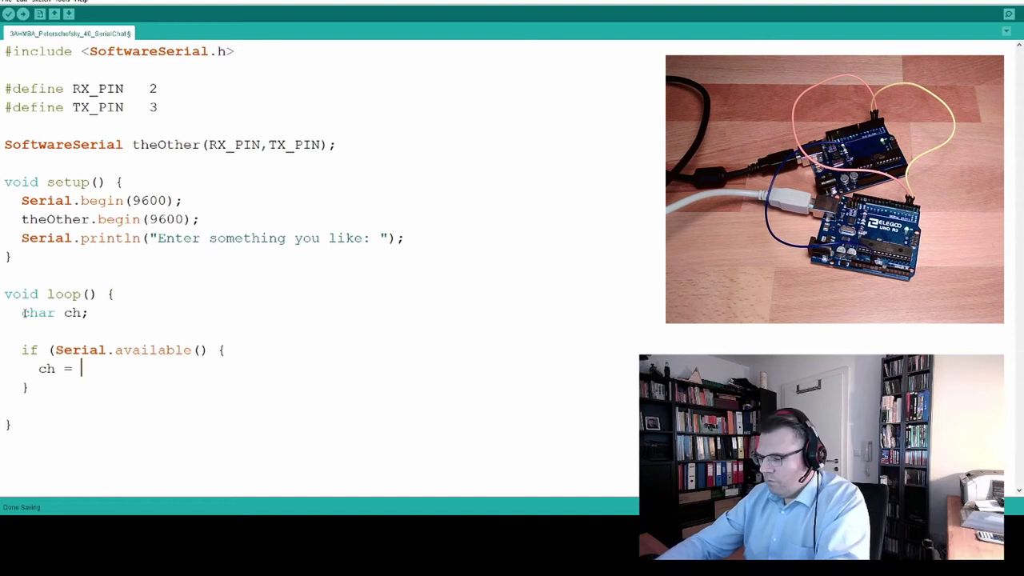
type("Serial.rea")
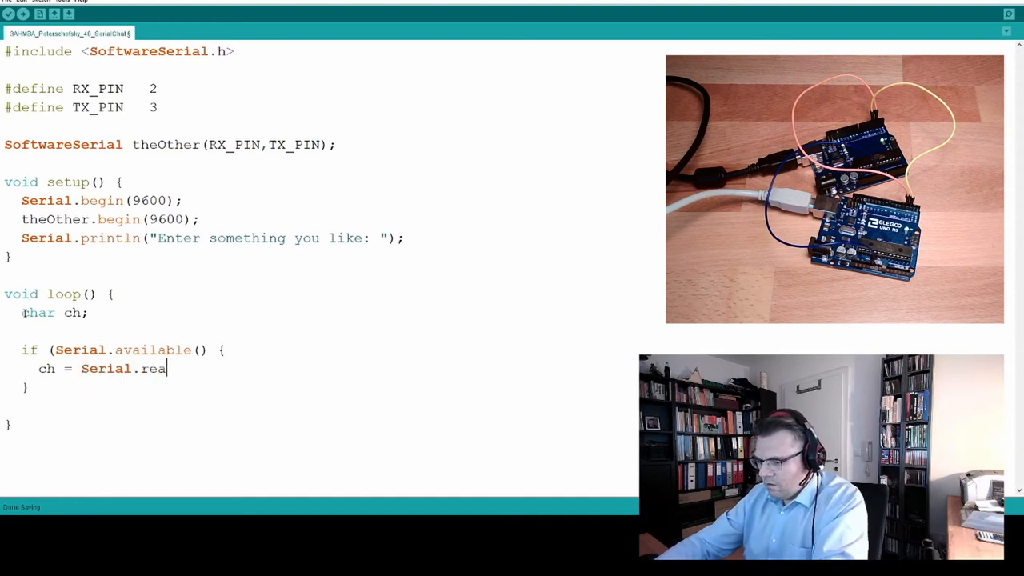
type("d()")
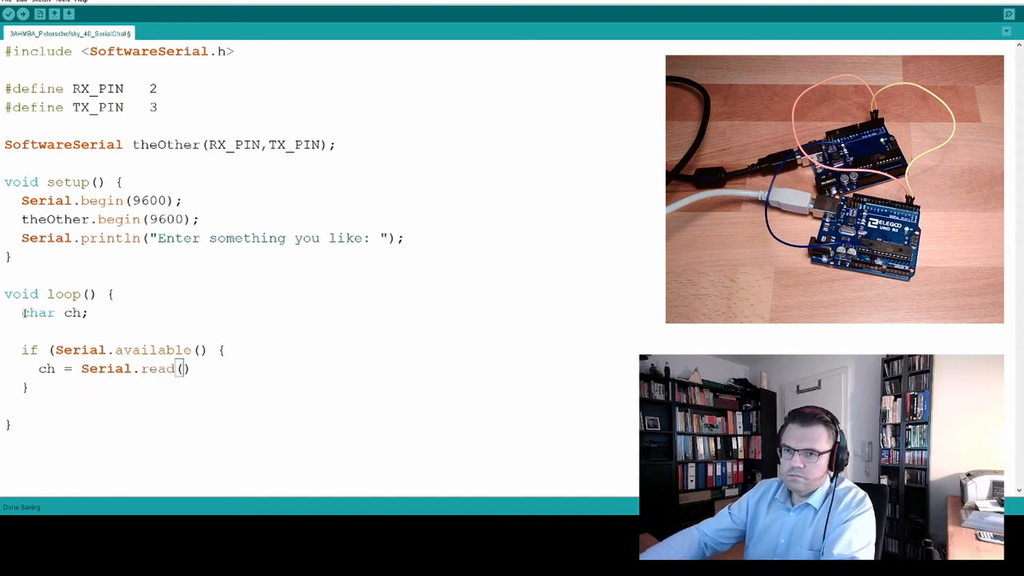
type(";")
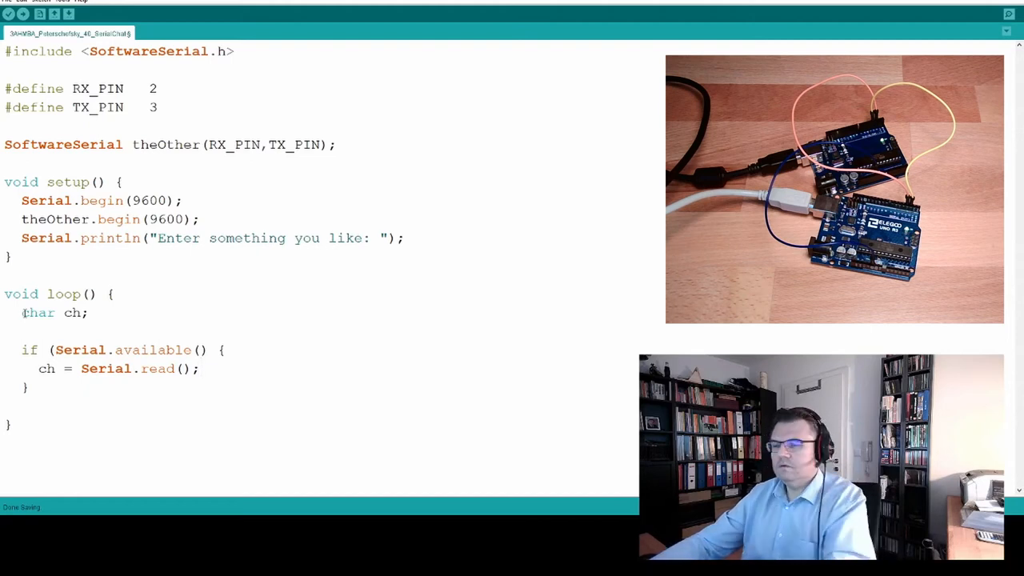
Write ch to theOther with theOther.write(ch);, fixing the 'wirte' typo
type("the")
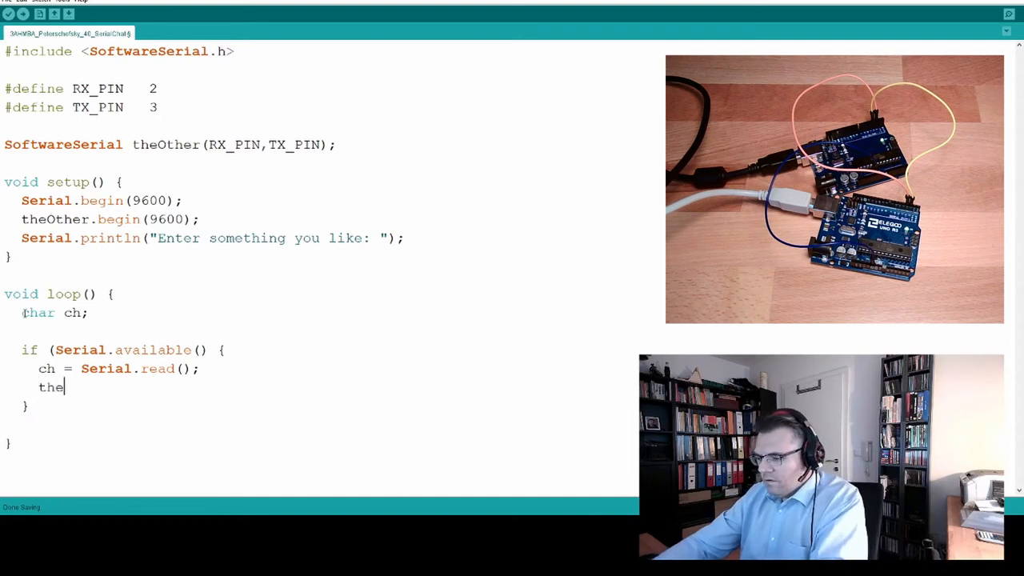
type("Other")
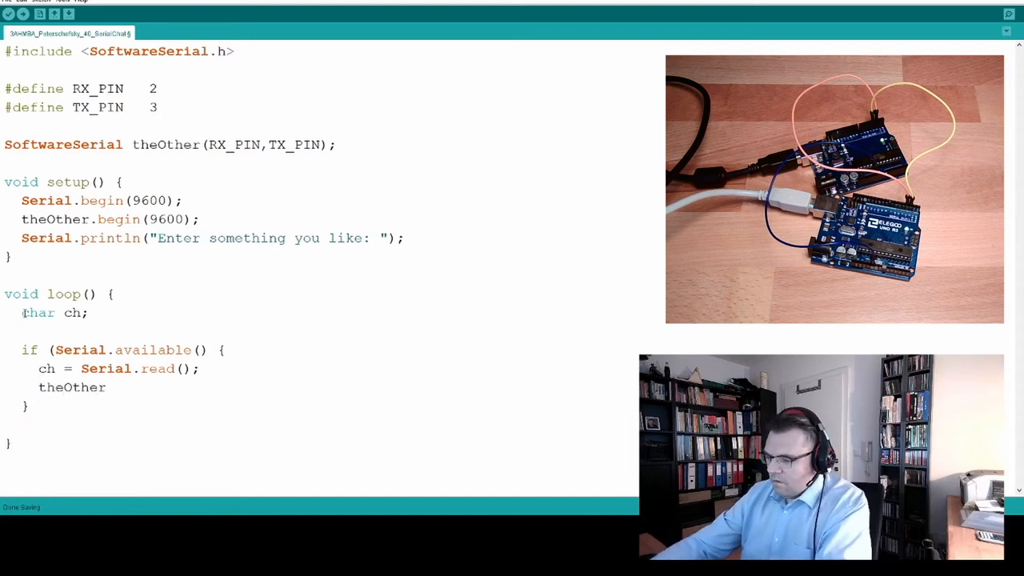
type(".wirte")
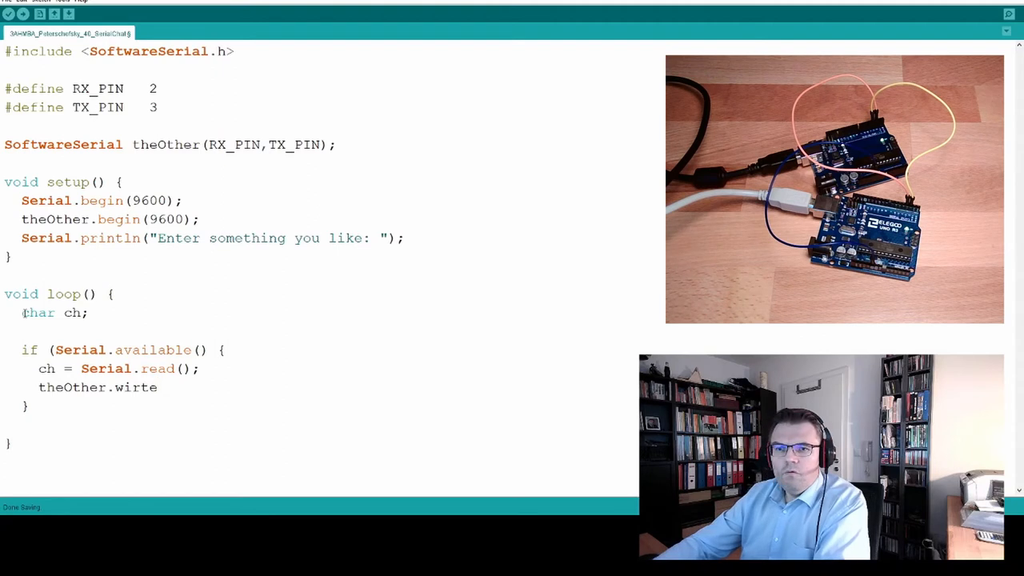
key("BackSpace")
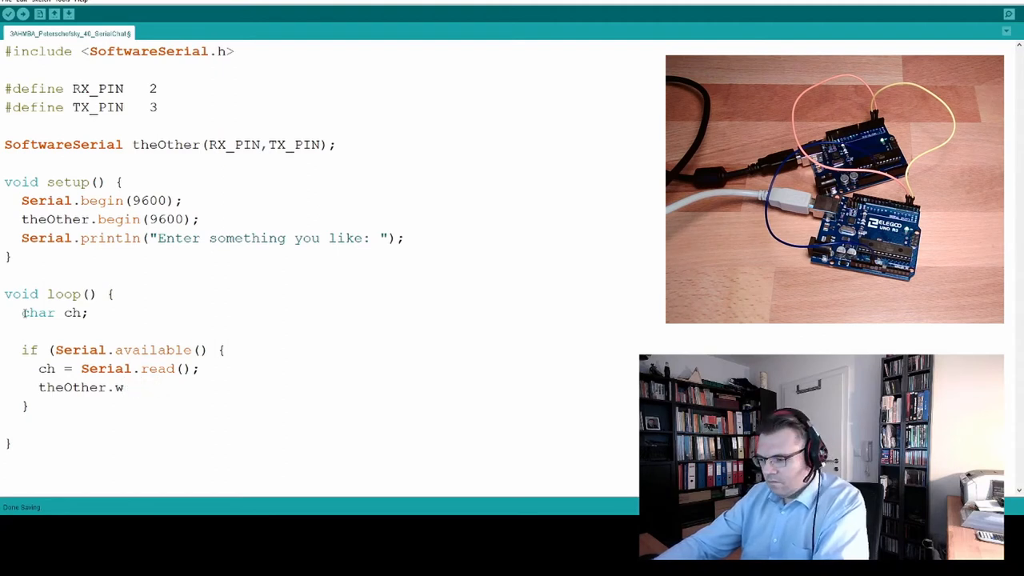
type("rite")
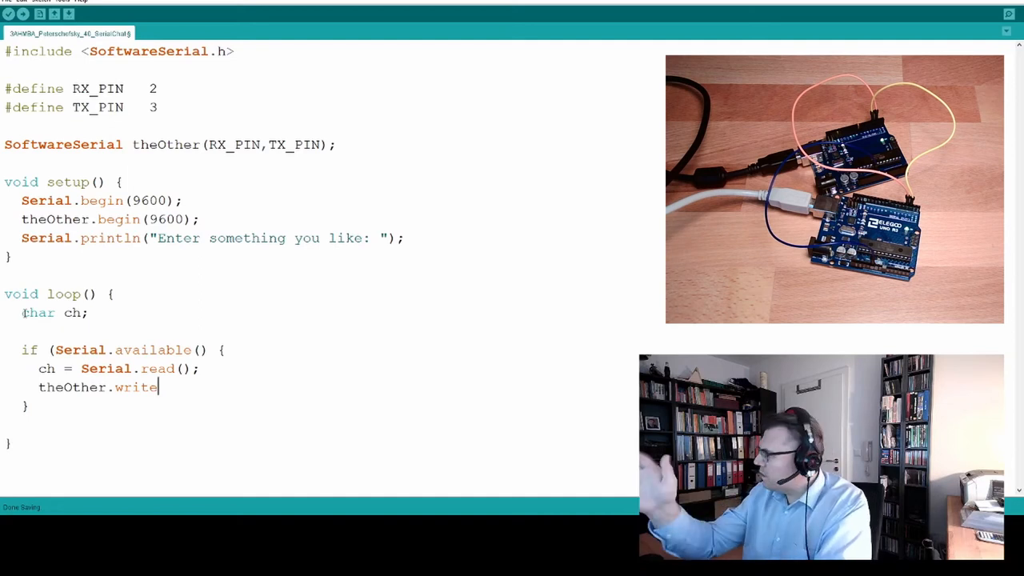
type("(ch")
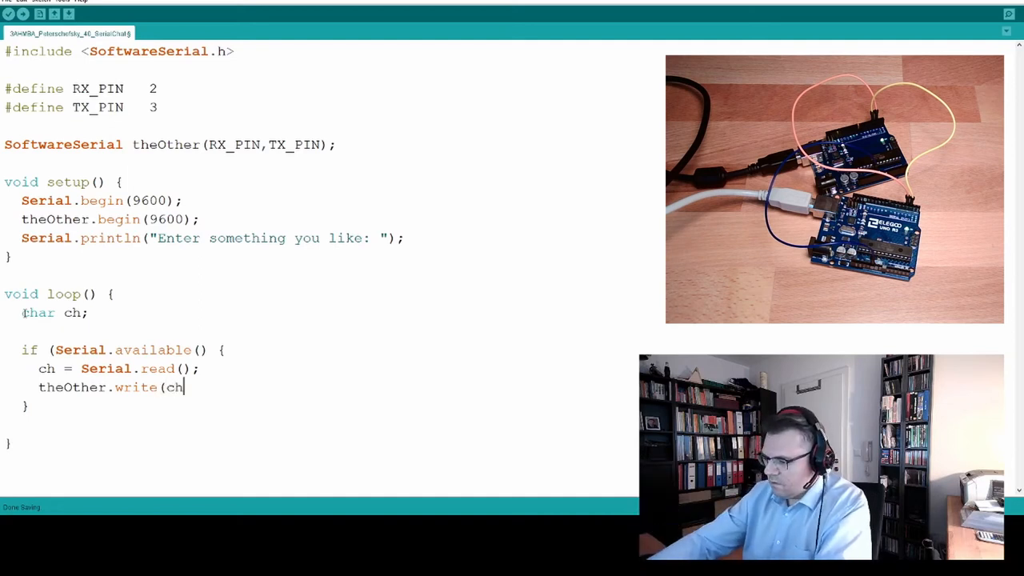
type(");")
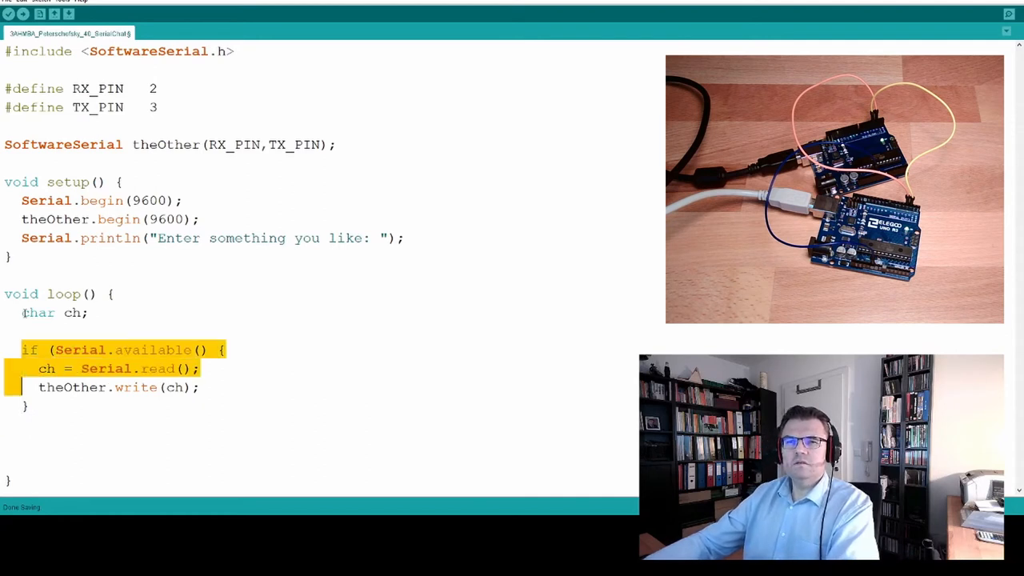
Edit the duplicated if block to read from theOther and write ch to Serial
left_click(23, 442)
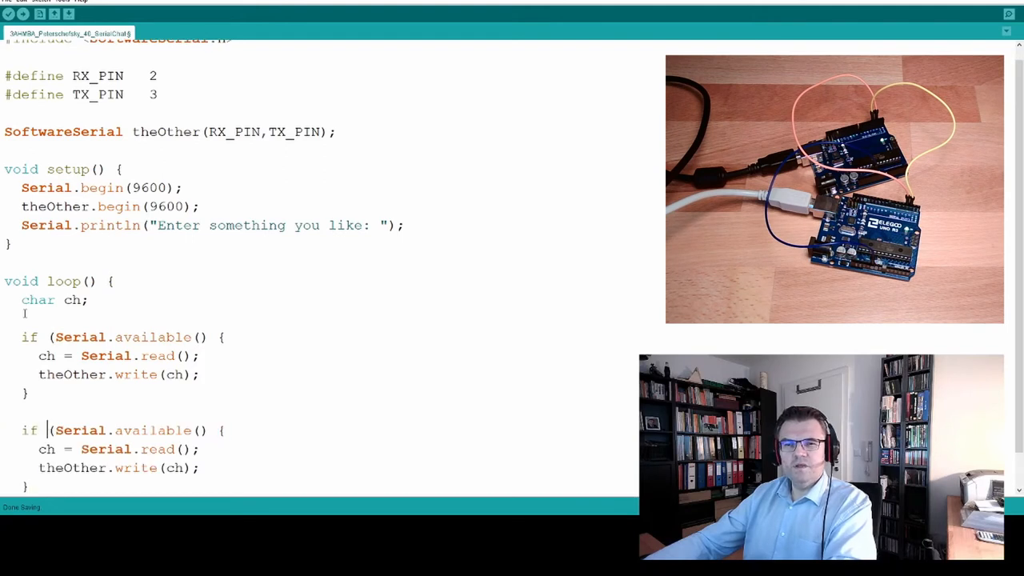
double_click(80, 431)
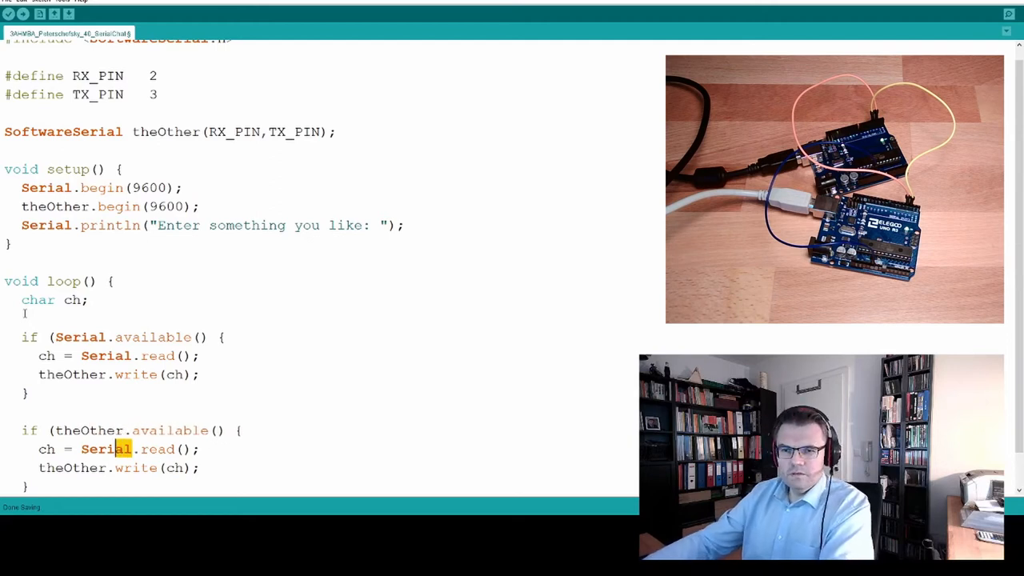
type("theOth")
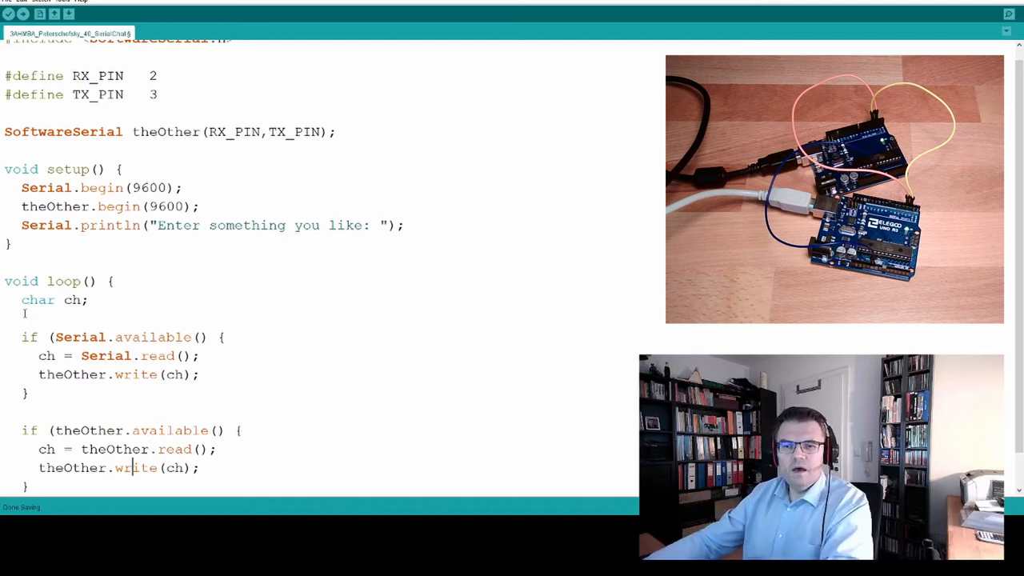
double_click(68, 467)
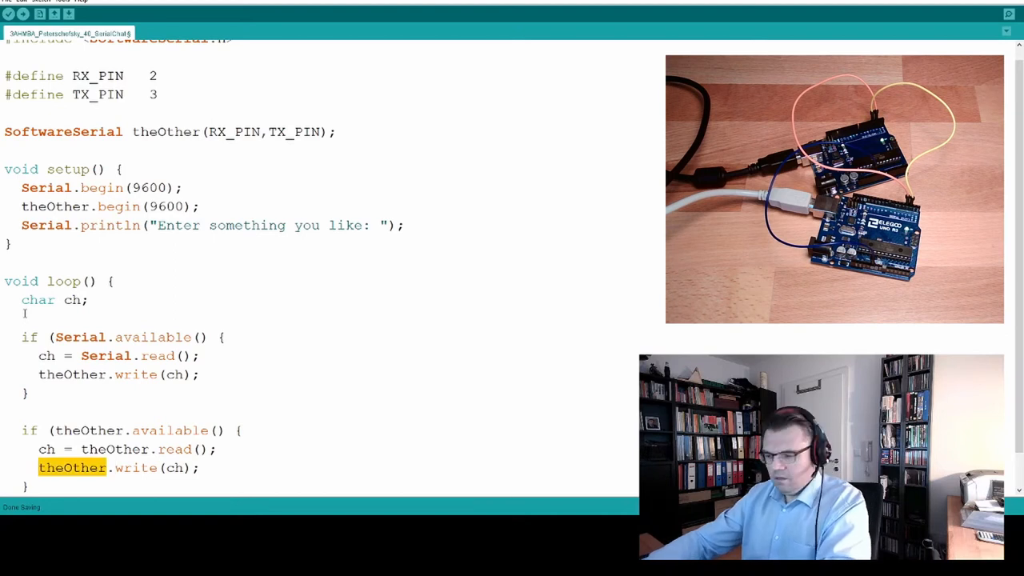
type("Serial")
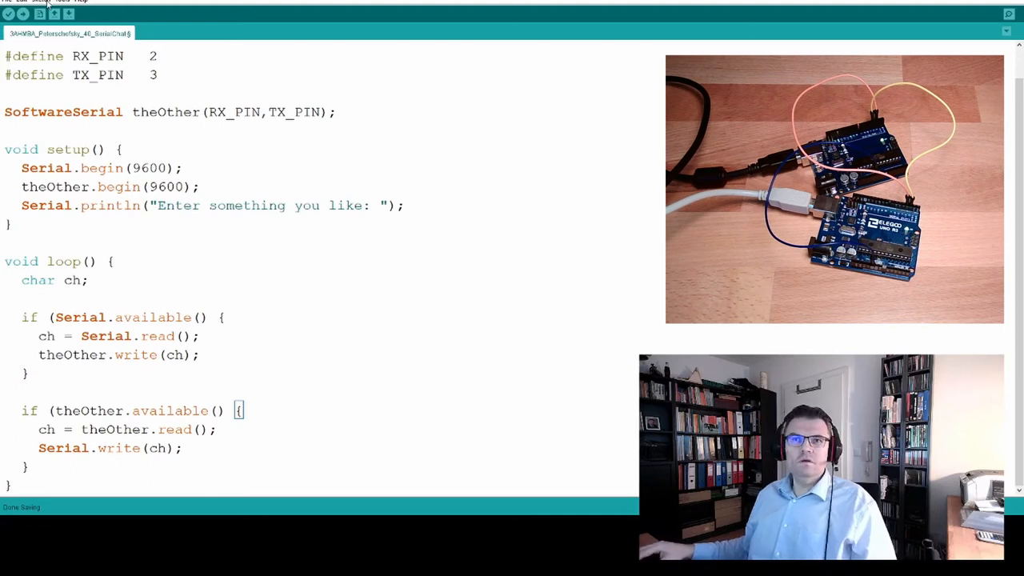
mouse_move(54, 18)
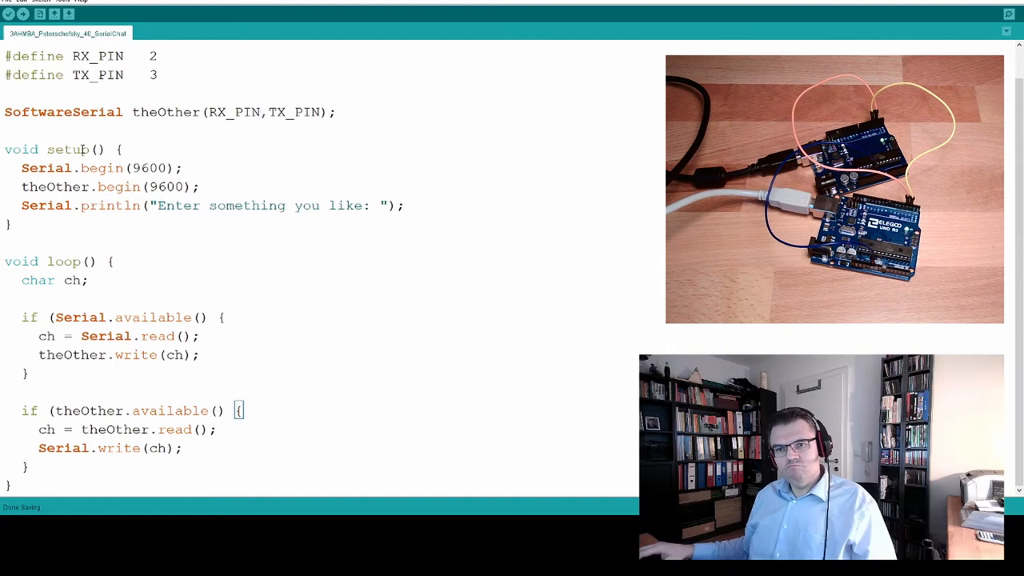
Add #include <SoftwareSerial.h> and attempt an upload, revealing the expected ')' error
type("#include <SoftwareSerial.h>")
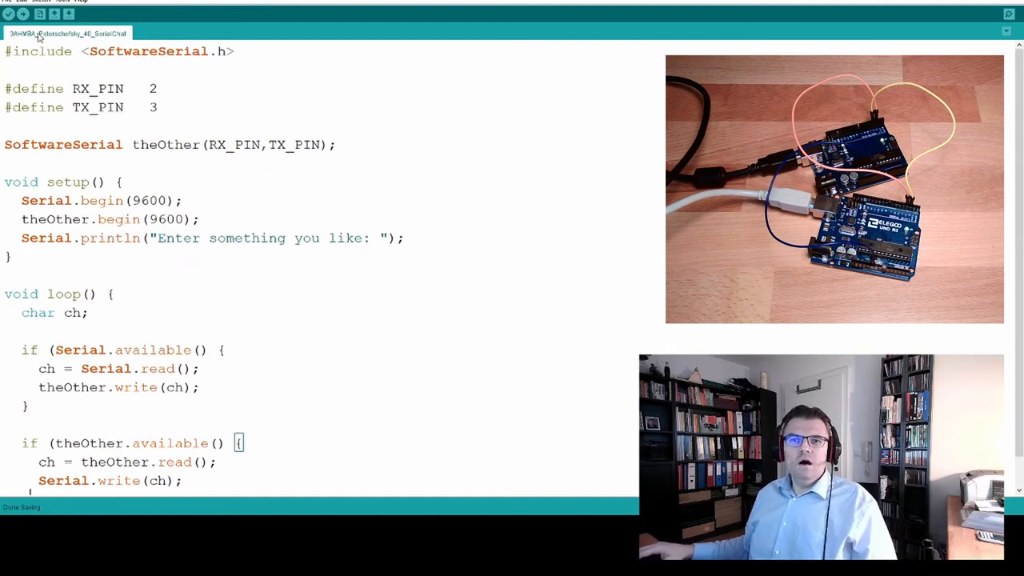
left_click(54, 3)
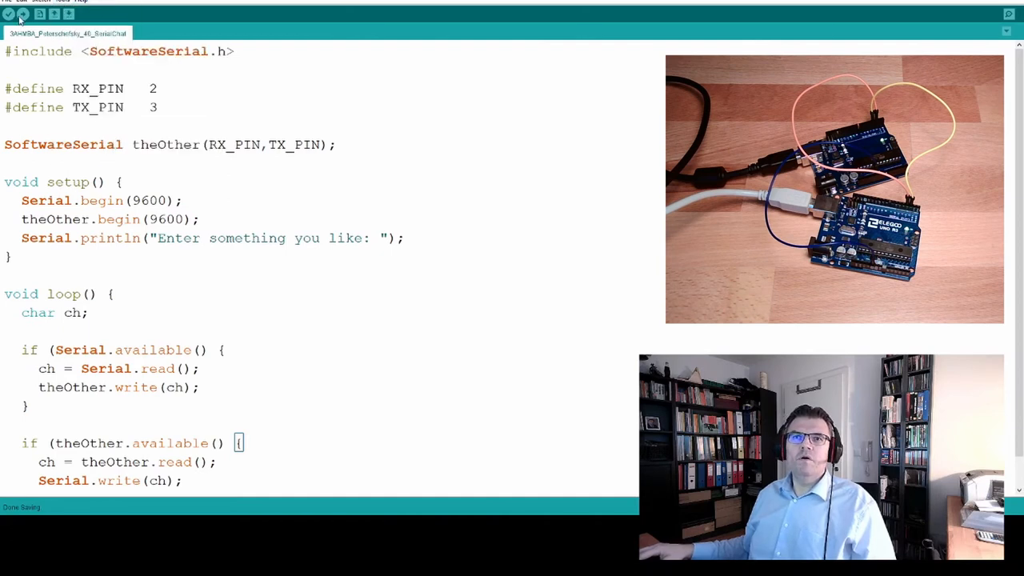
left_click(28, 18)
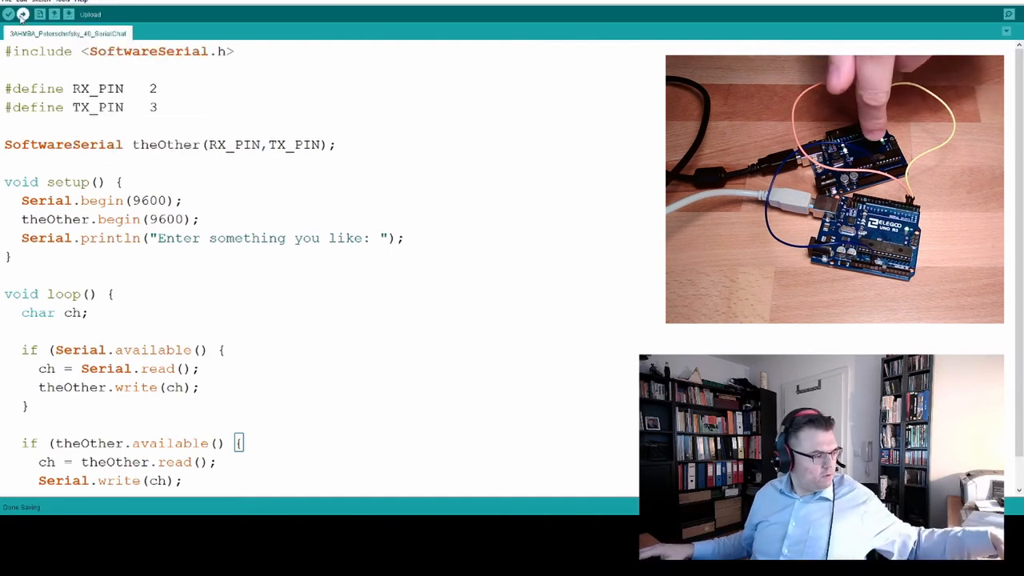
left_click(9, 15)
type(")")
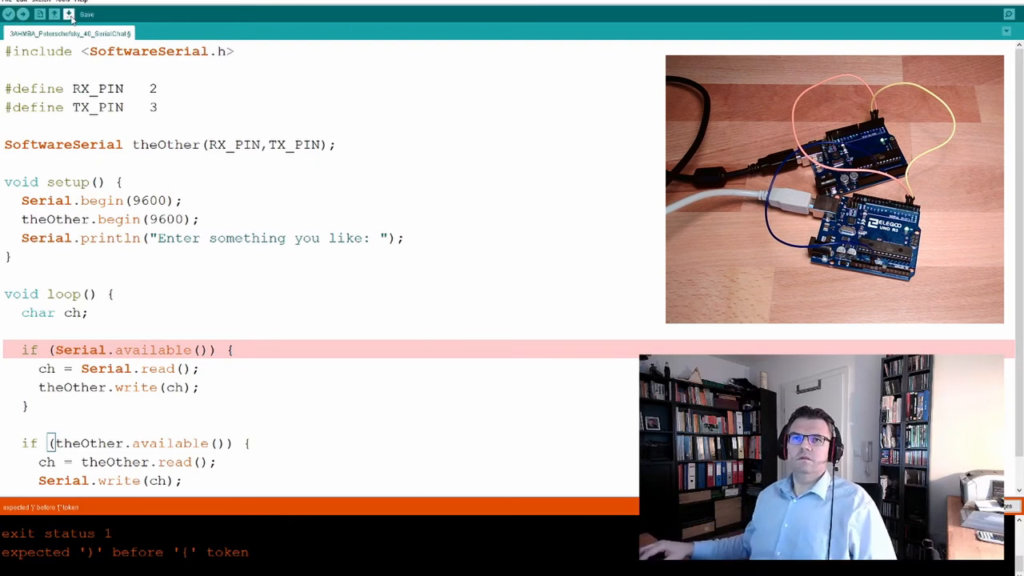
Save the corrected chat sketch
left_click(11, 16)
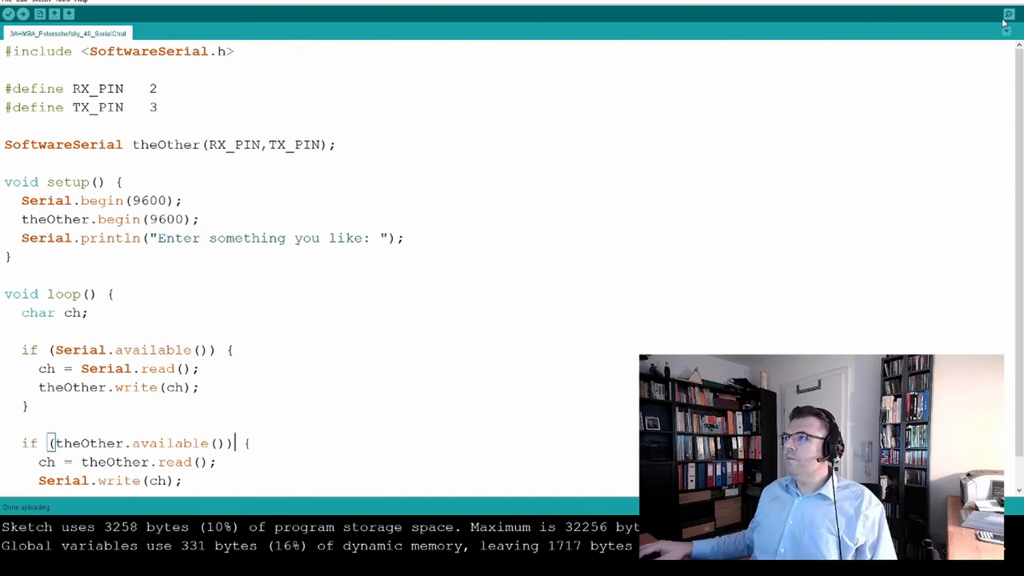
Open the COM8 Serial Monitor, move it to the right, and check the Tools menu
left_click(1011, 13)
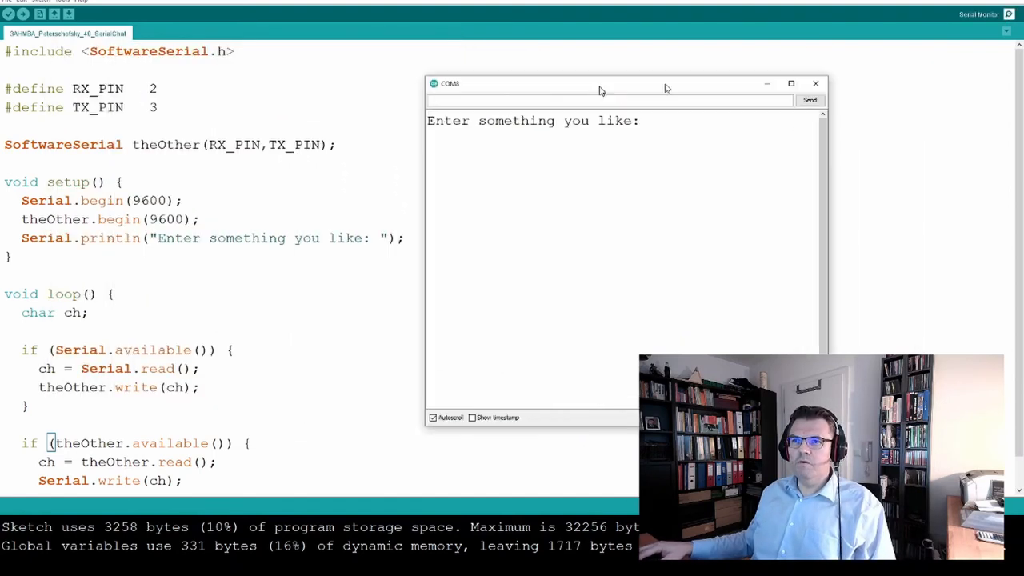
left_click_drag(600, 83, 774, 44)
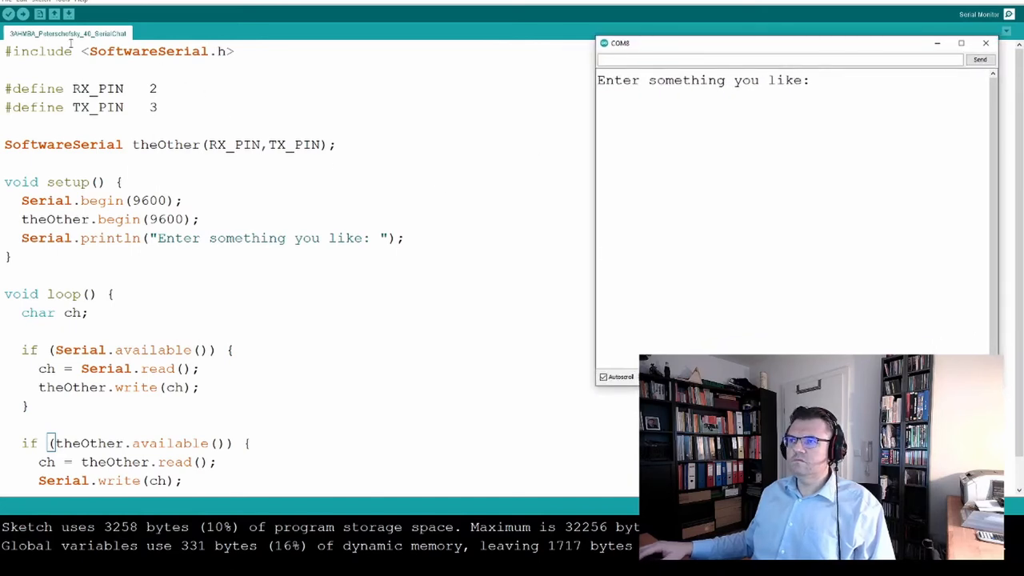
left_click(76, 2)
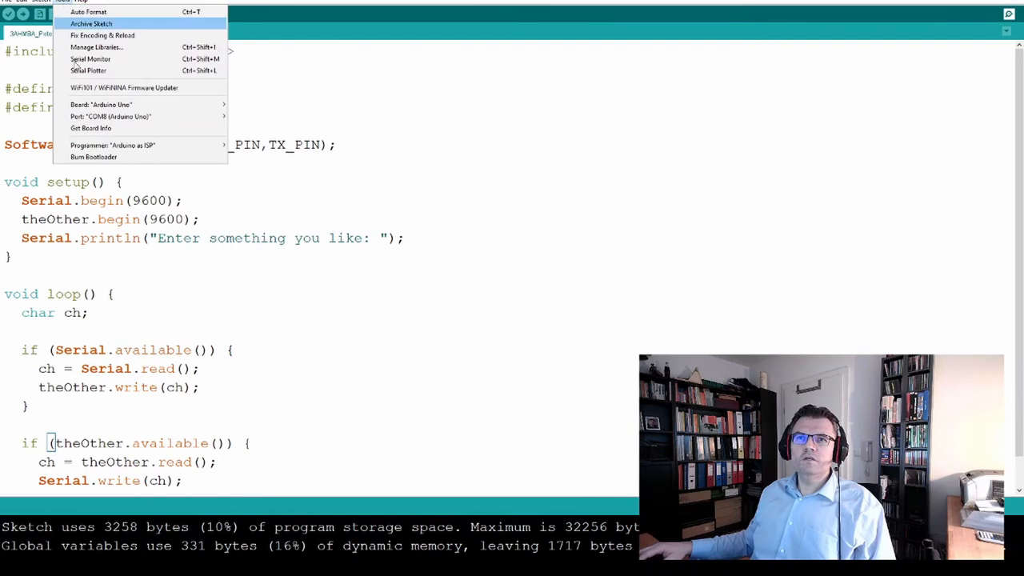
left_click(95, 57)
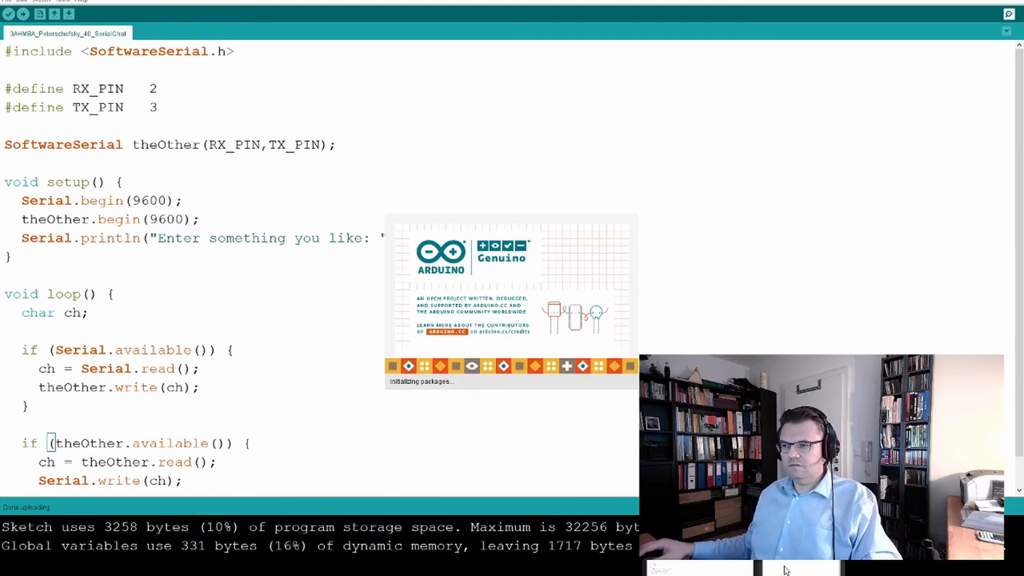
Bring the second IDE window forward and open its Serial Monitor beside the first
left_click(1010, 15)
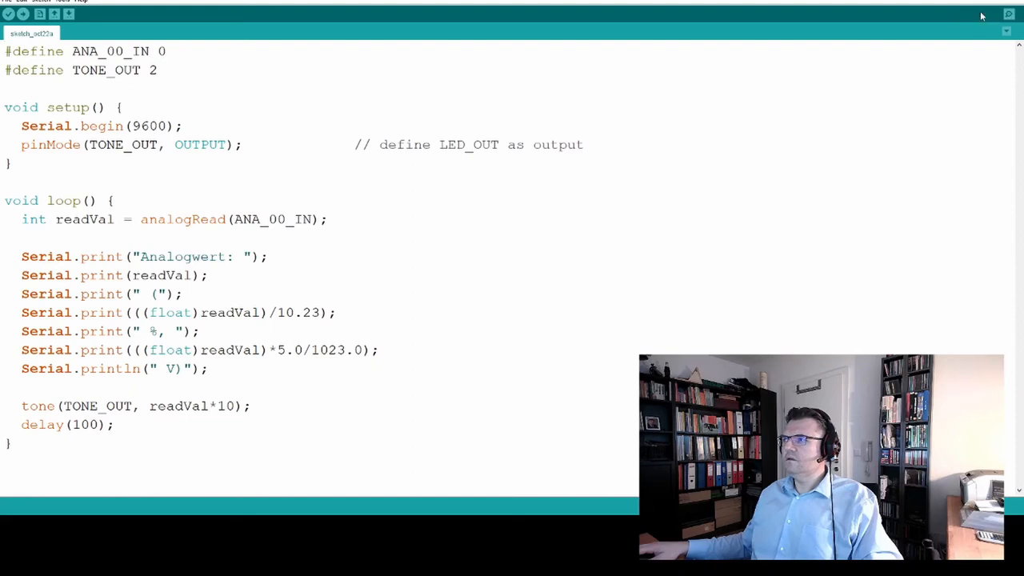
left_click(1008, 15)
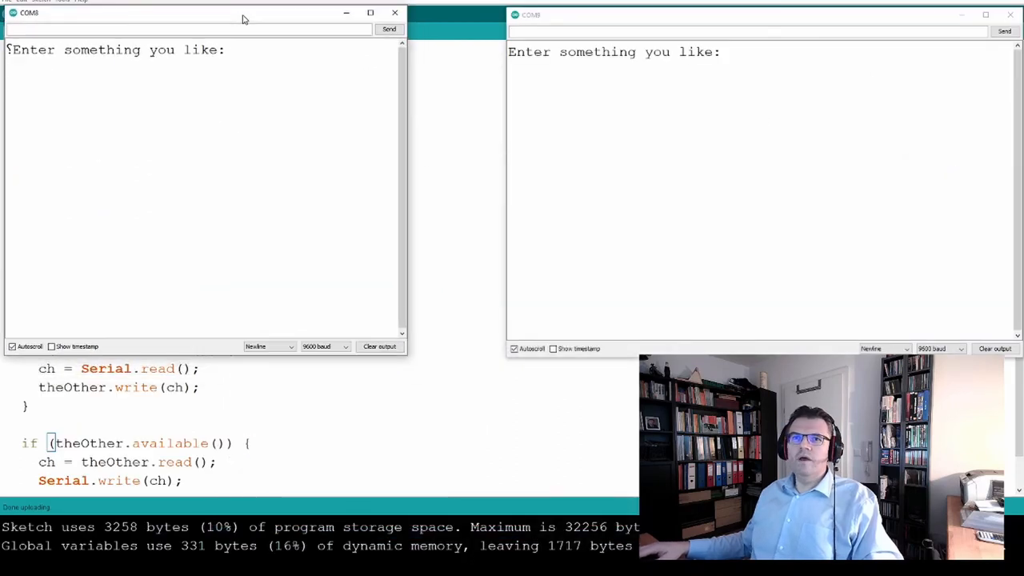
Widen the COM8 monitor and send 'hello' to the other board
left_click_drag(406, 176, 503, 176)
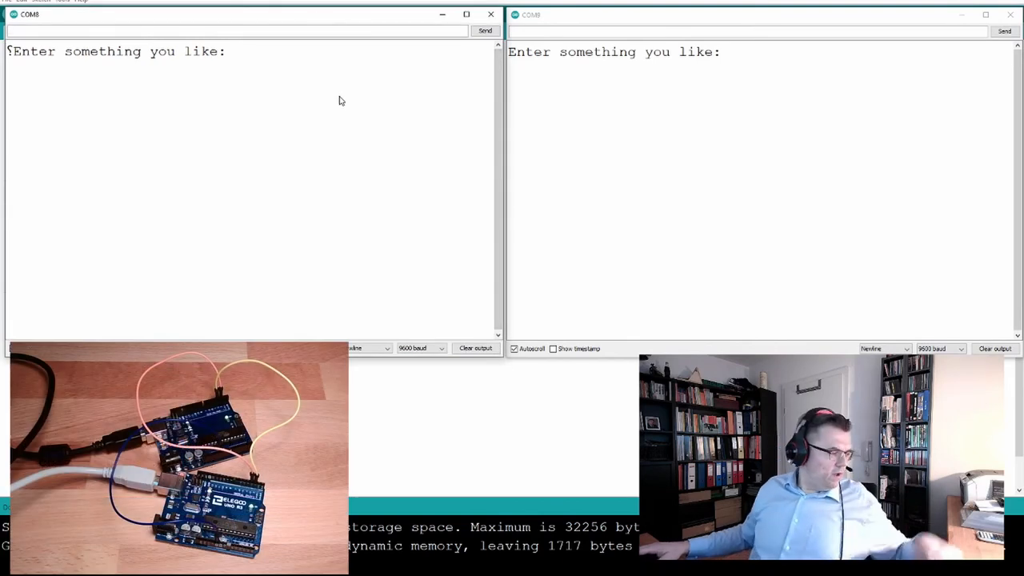
mouse_move(641, 110)
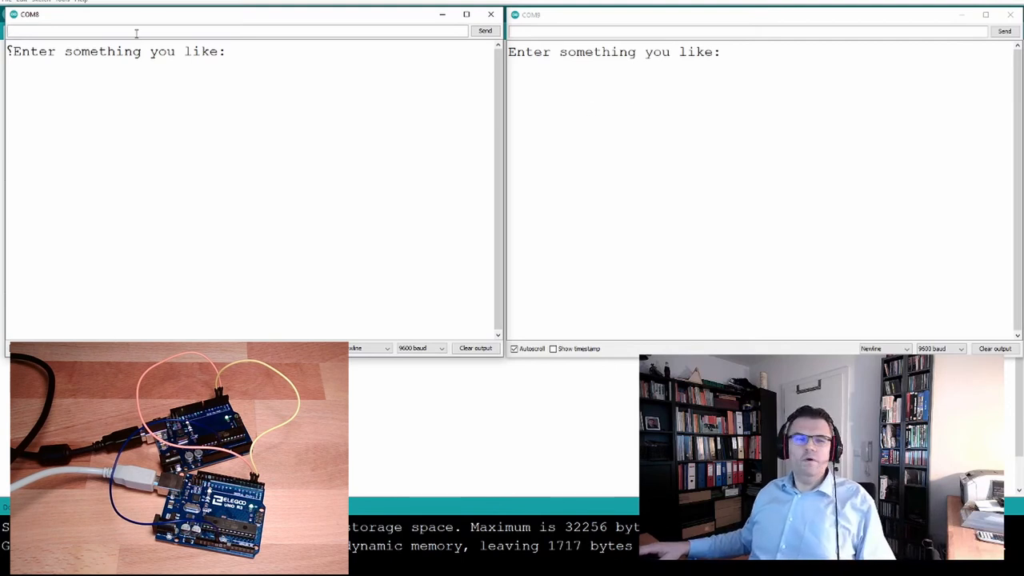
type("h")
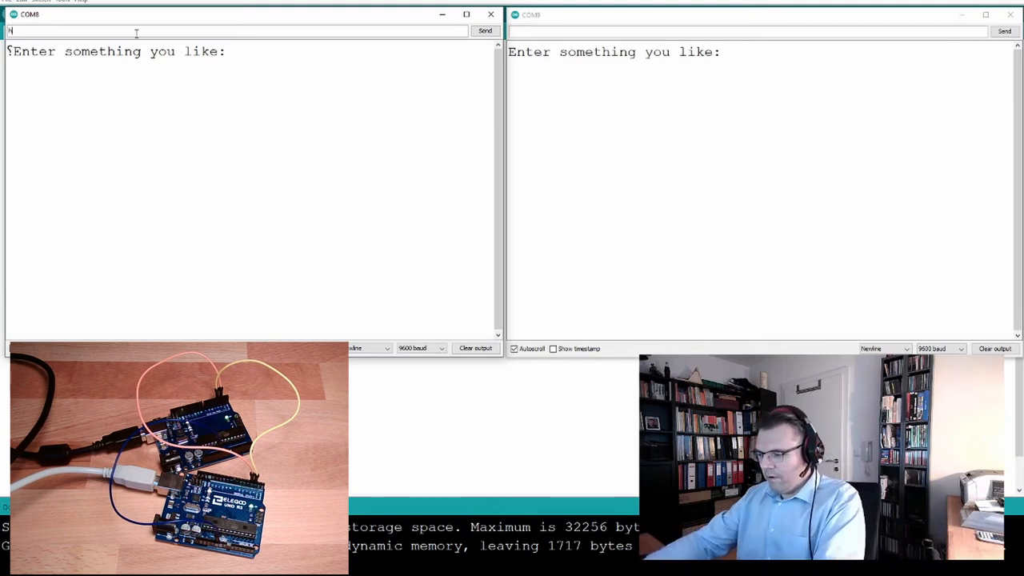
type("ello")
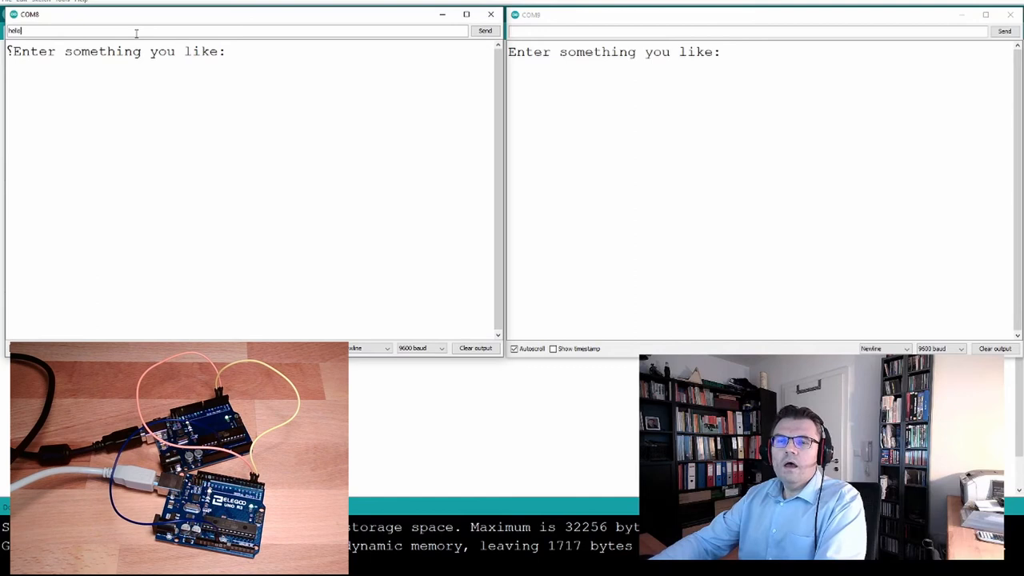
left_click(484, 30)
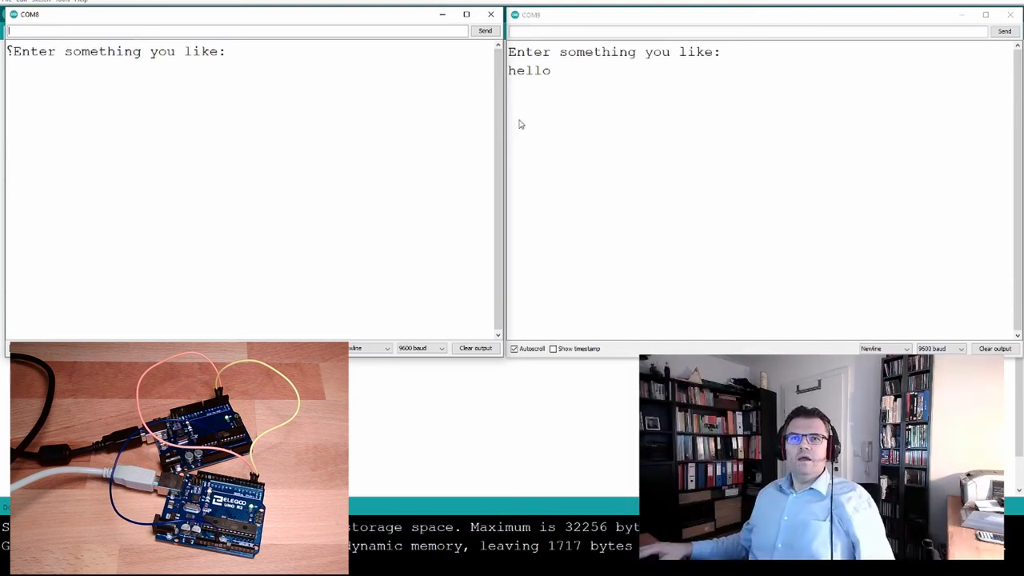
Reply 'hello back!' from the COM9 monitor to the first board
left_click(752, 31)
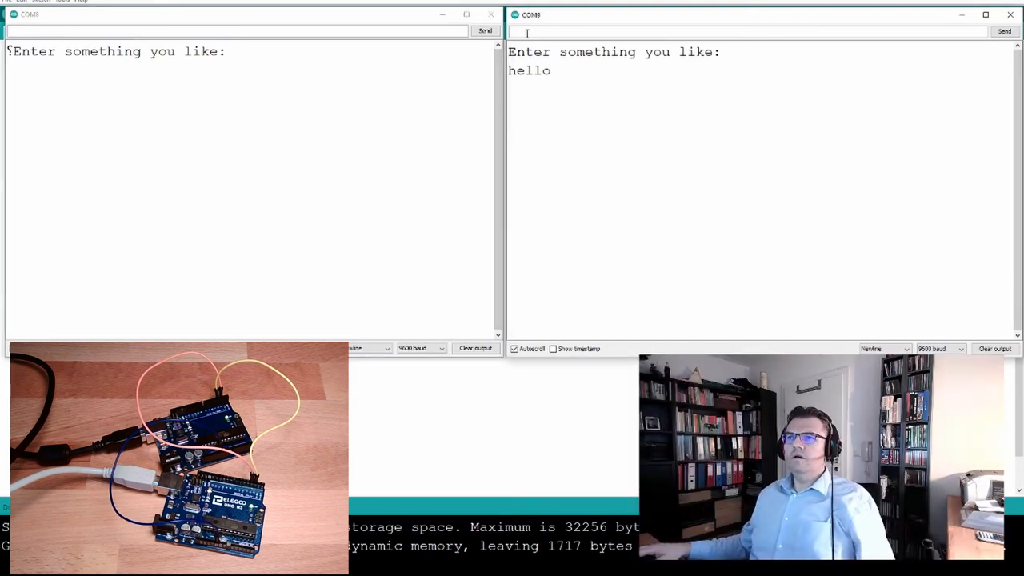
type("hello back!")
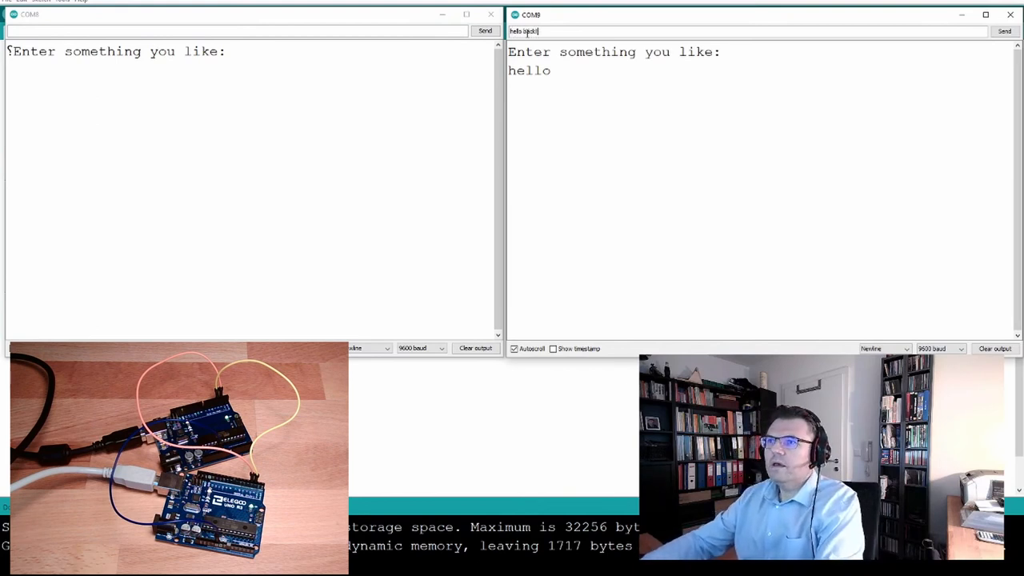
left_click(1006, 32)
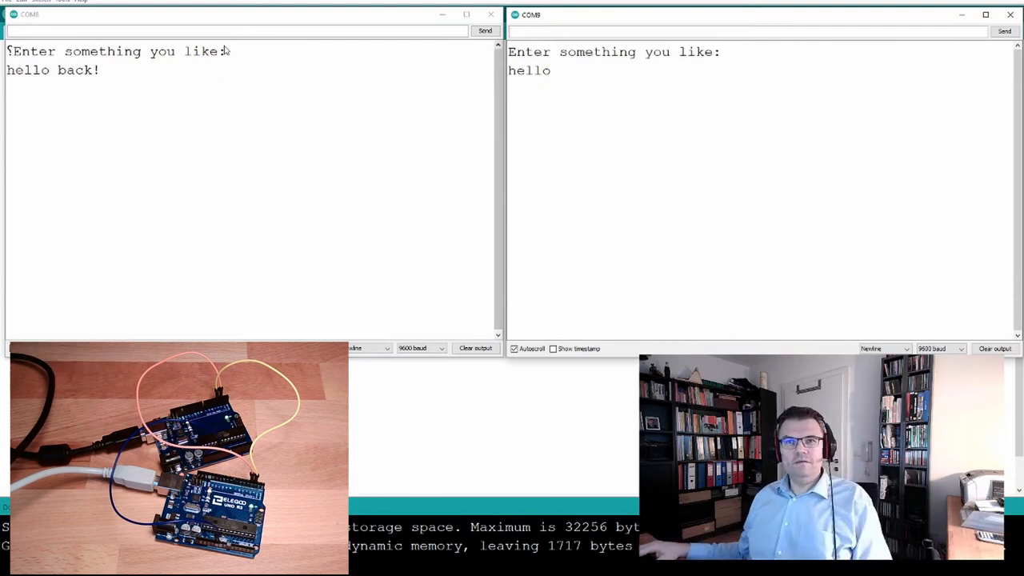
Exchange 'im am the one' and 'i am the other one' between the COM8 and COM9 monitors
left_click(227, 31)
type("im am the one")
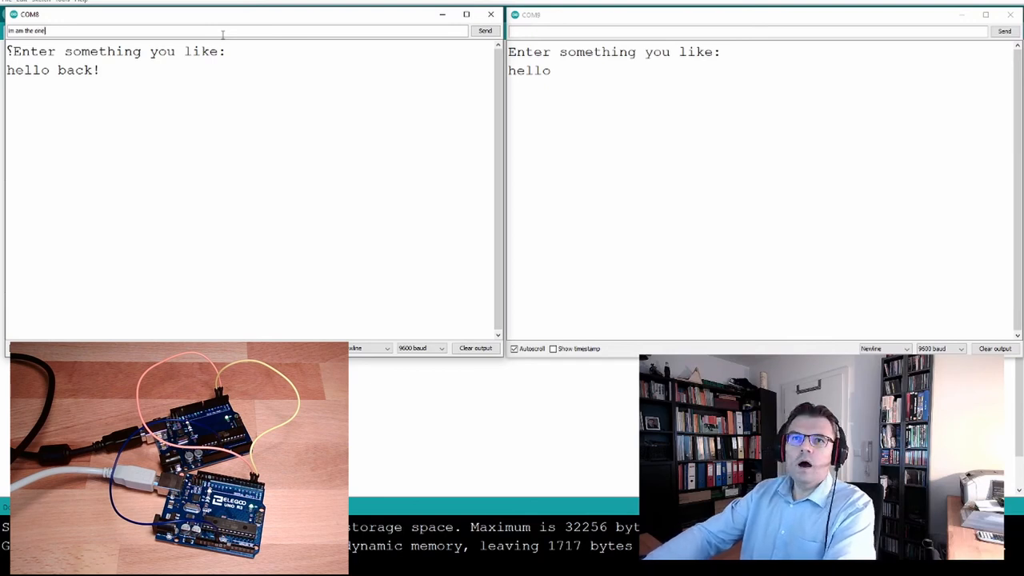
left_click(482, 31)
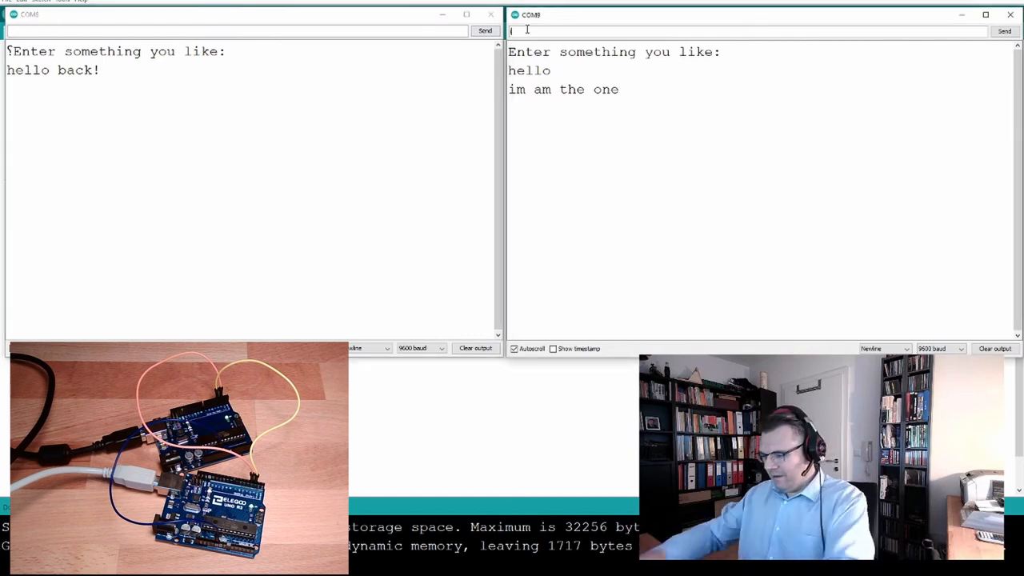
type("i am the other")
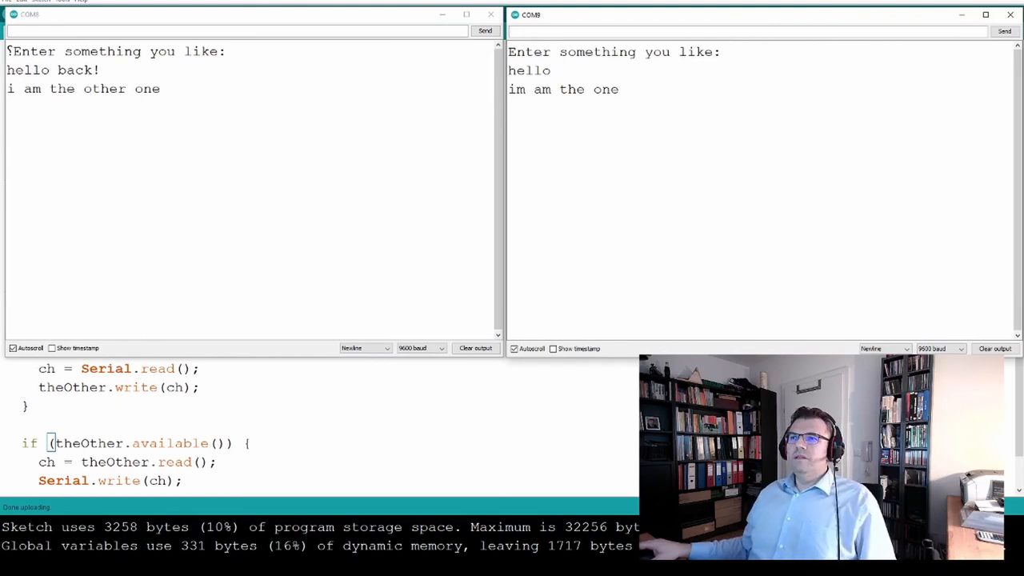
mouse_move(168, 172)
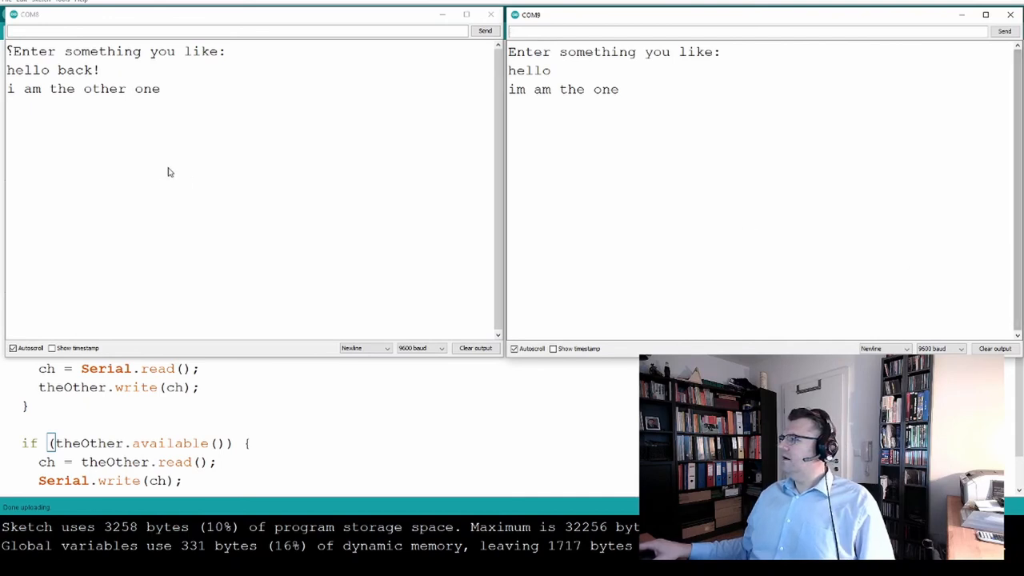